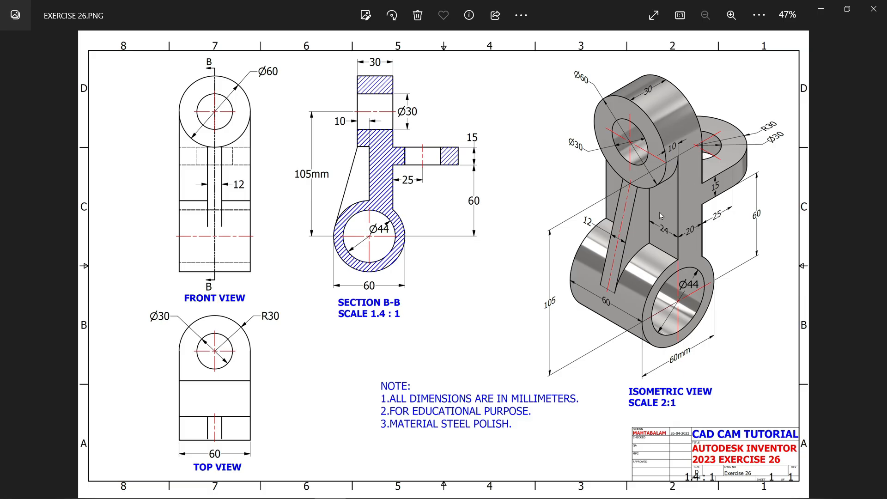
Zoom into and scroll through the reference drawing.
click(731, 16)
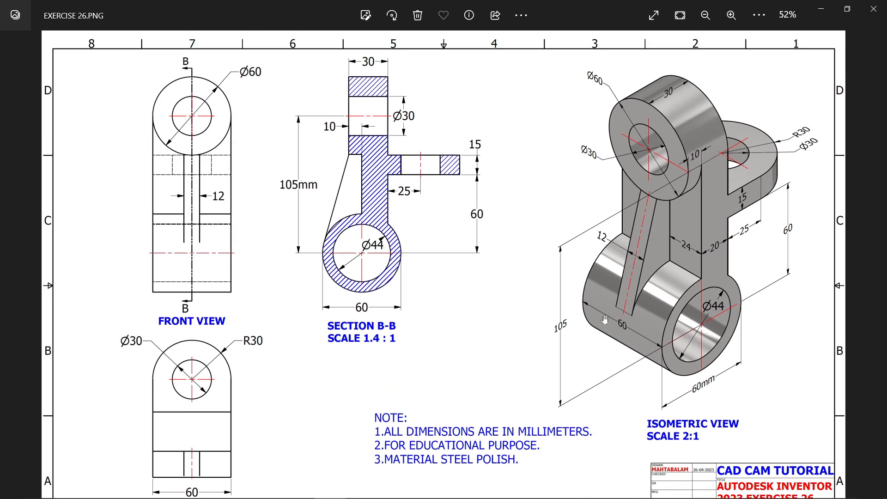
click(730, 15)
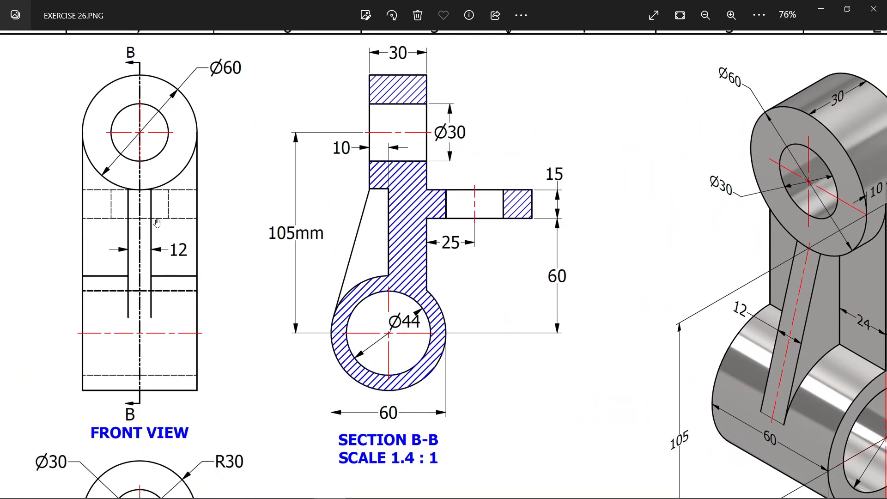
mouse_move(421, 393)
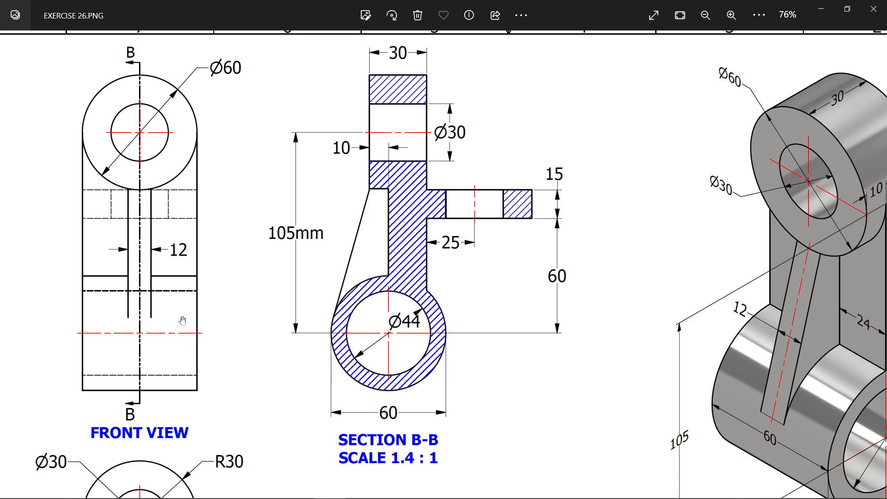
scroll(down, 3)
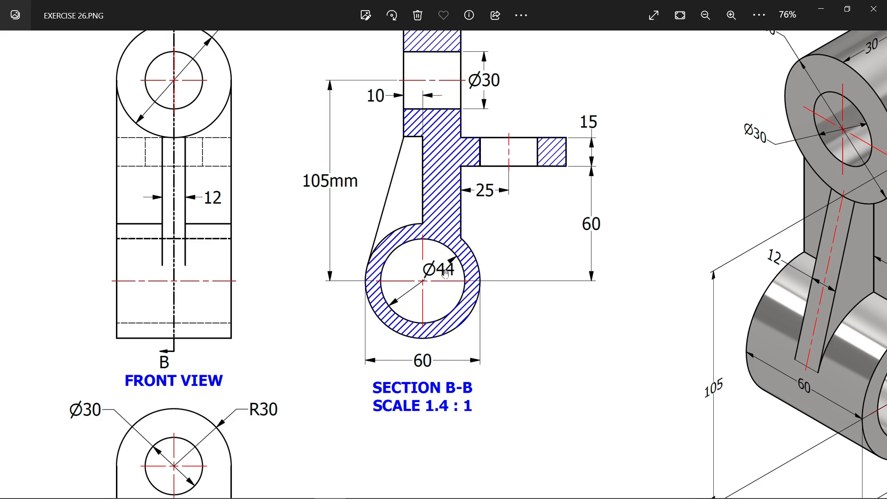
scroll(down, 3)
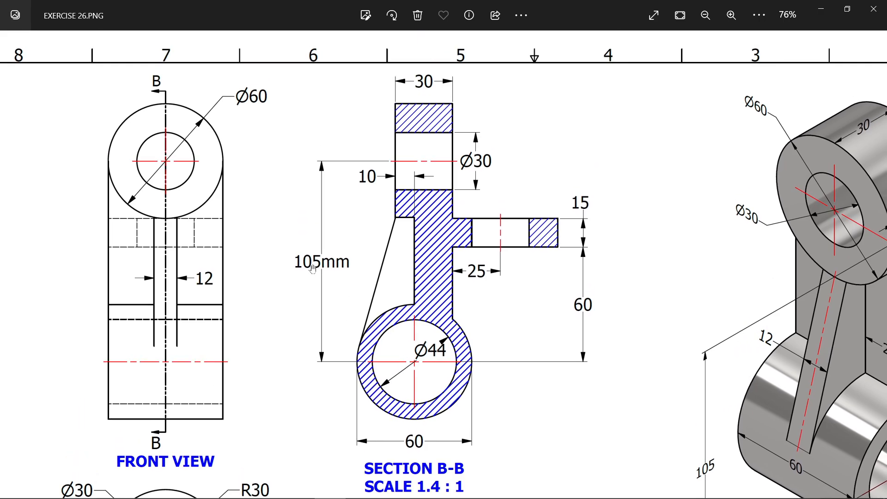
mouse_move(433, 108)
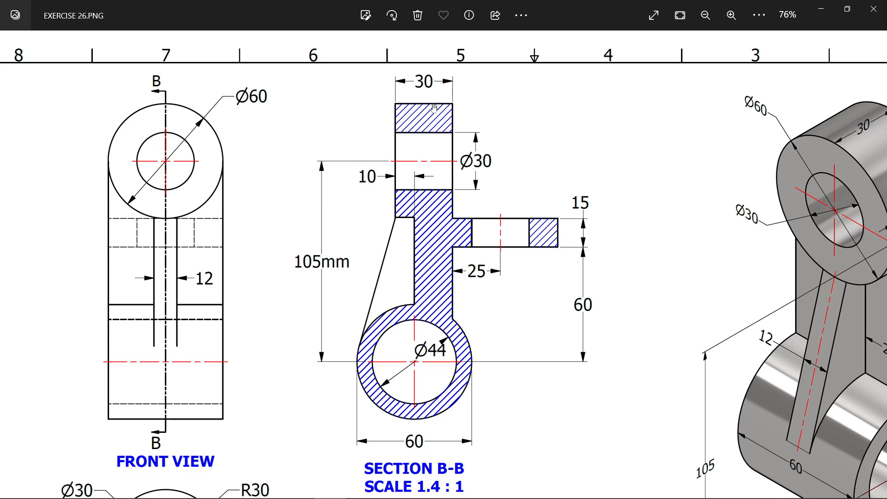
mouse_move(217, 112)
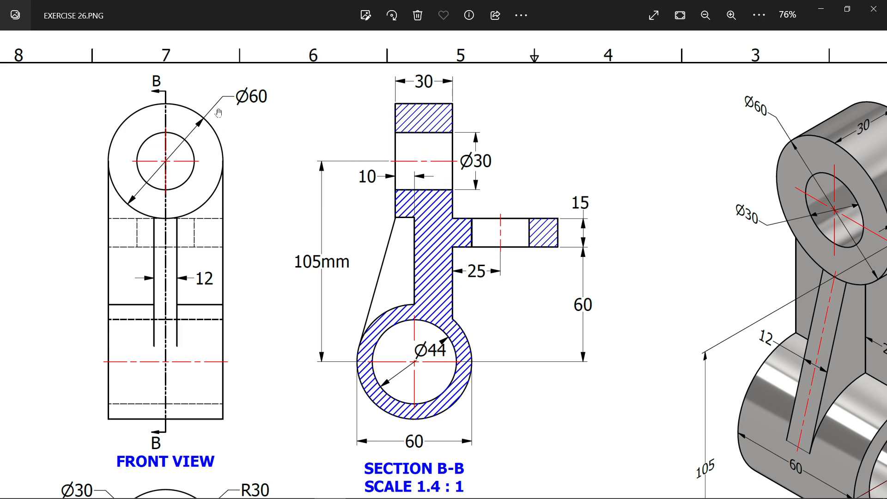
mouse_move(468, 165)
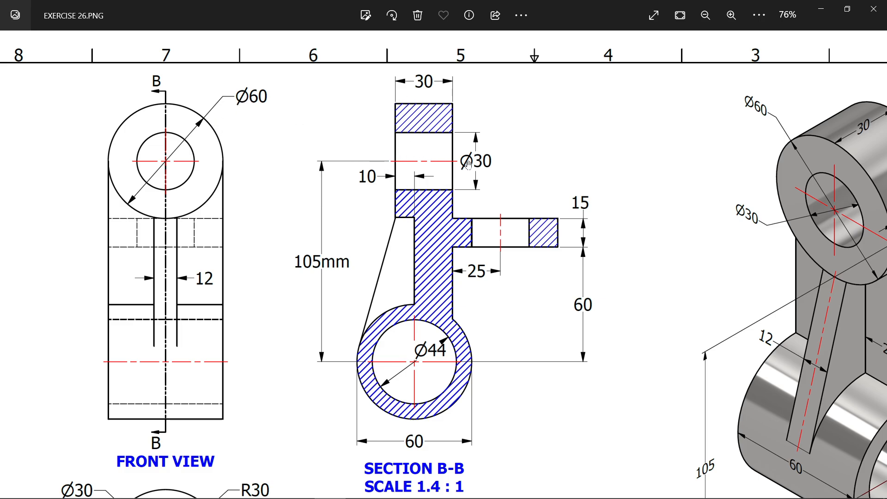
mouse_move(446, 95)
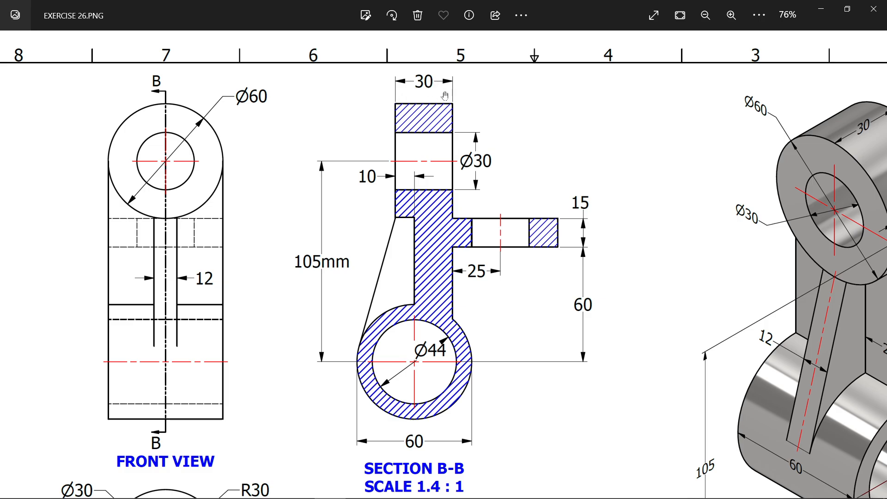
mouse_move(419, 236)
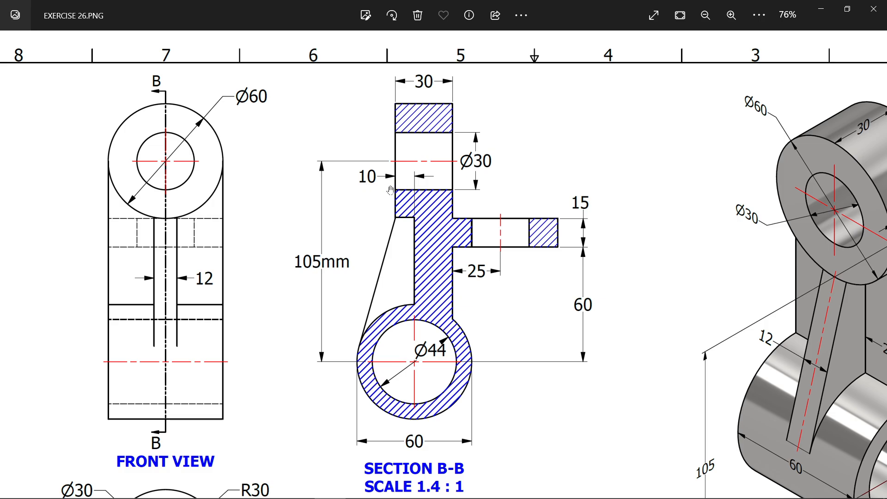
mouse_move(420, 366)
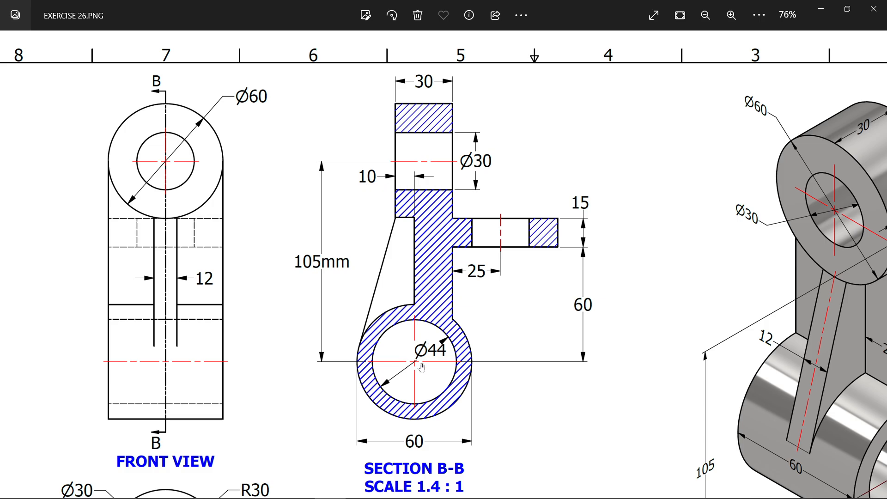
mouse_move(570, 143)
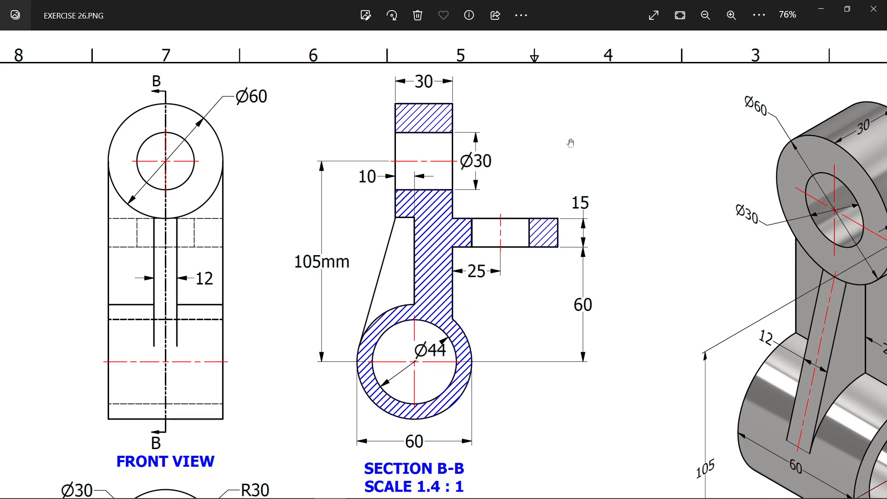
In Inventor, create a new Metric Standard (mm).ipt part file.
click(704, 15)
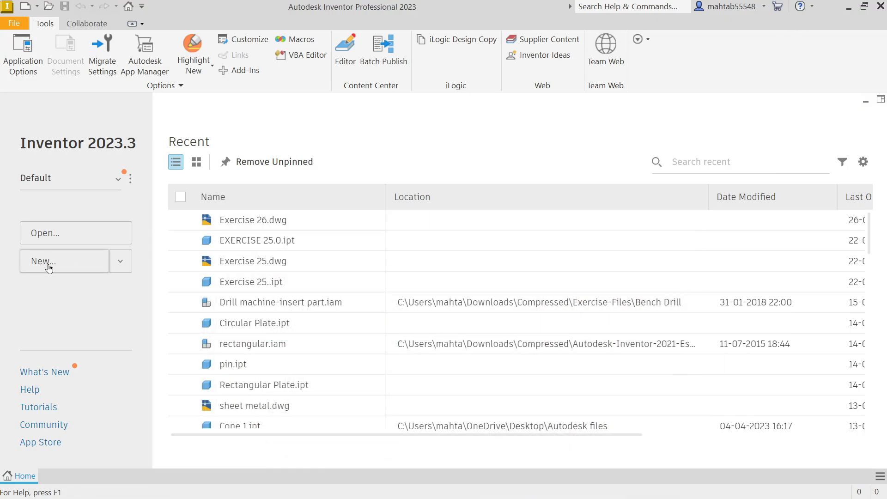
click(63, 261)
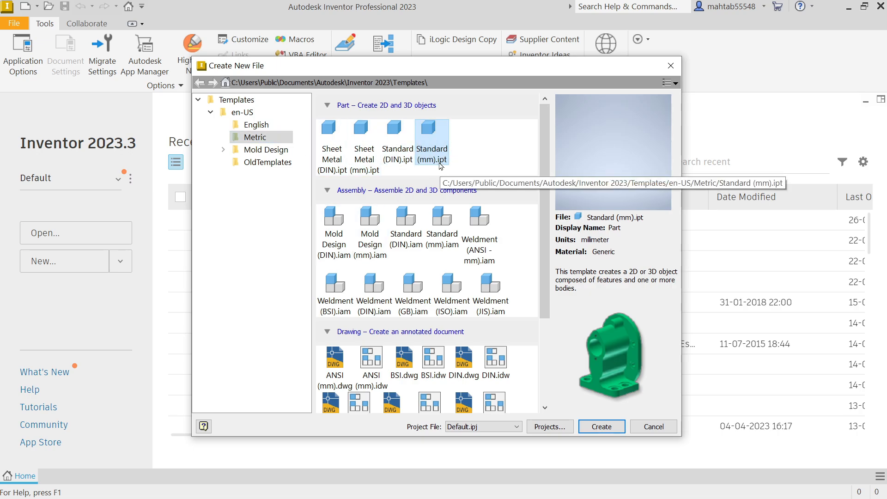
mouse_move(566, 373)
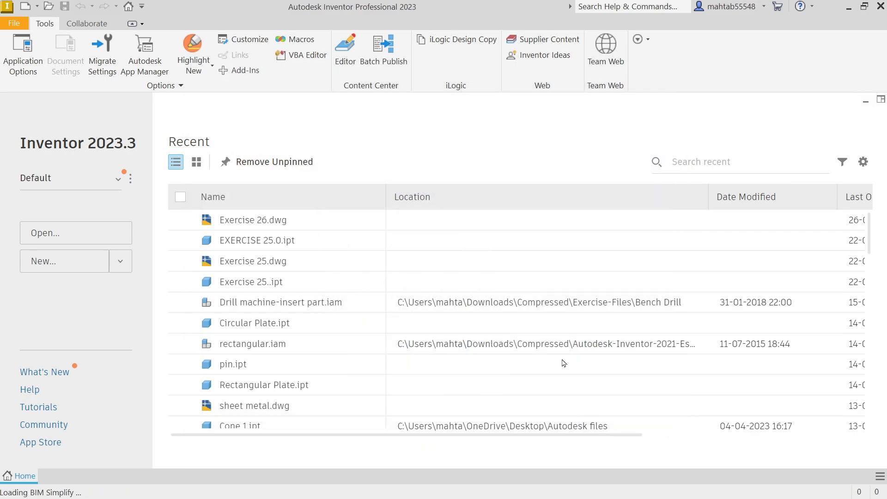
click(64, 261)
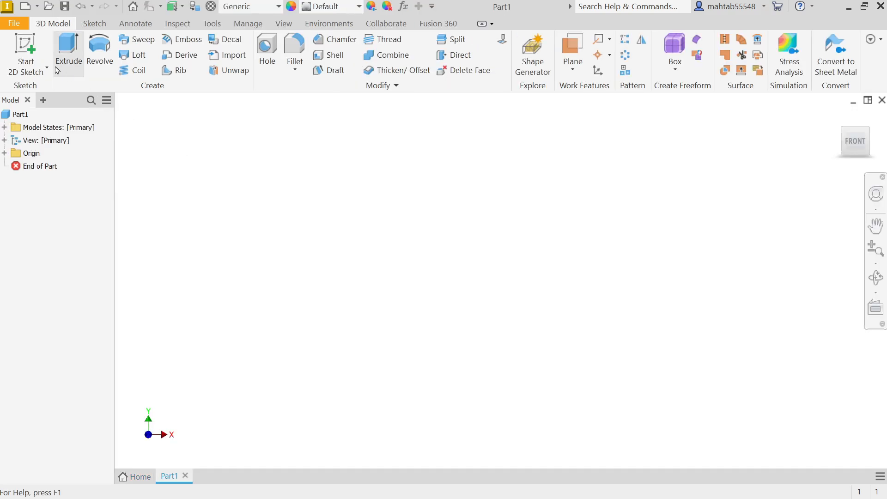
On an origin plane, draw a 60 mm centre-point circle at the origin and finish the sketch.
click(25, 51)
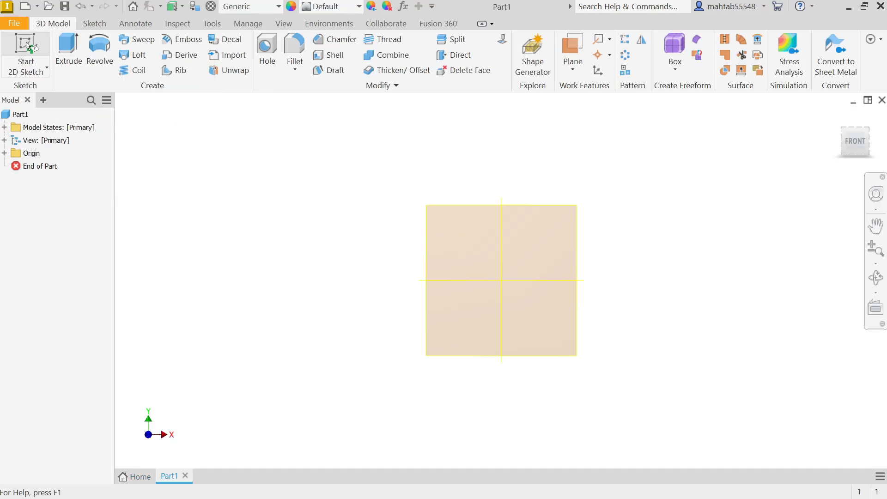
click(25, 51)
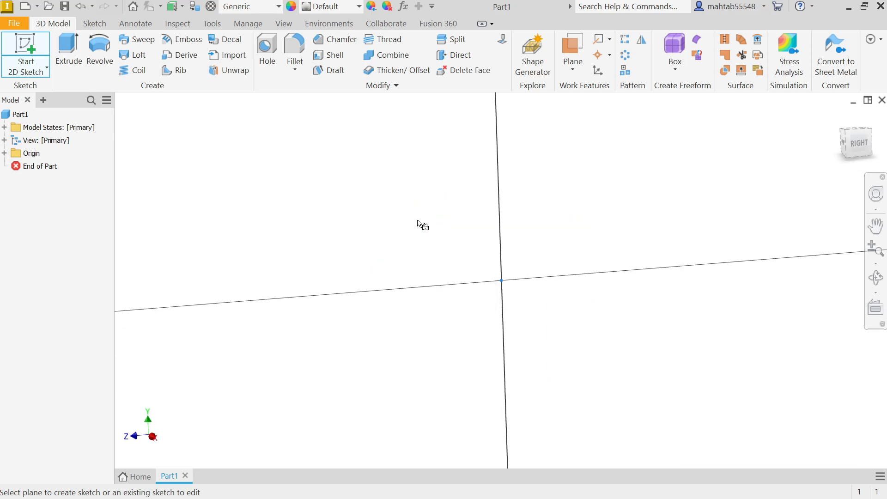
click(25, 54)
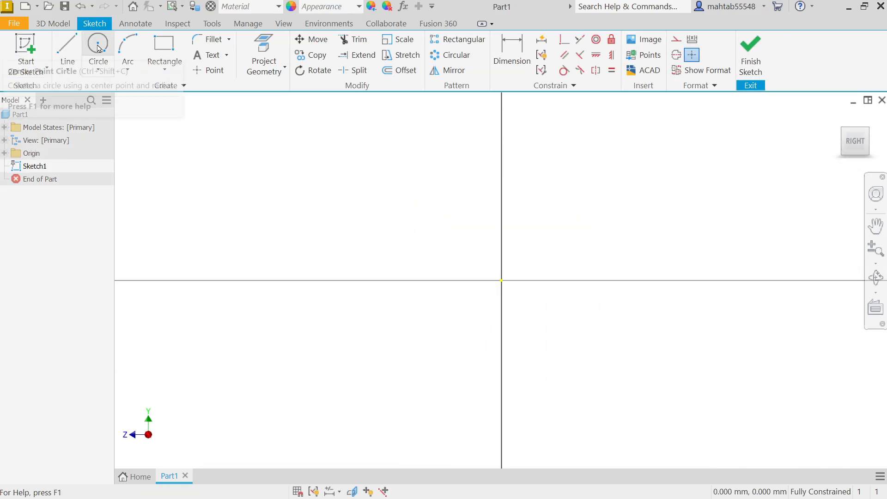
click(98, 44)
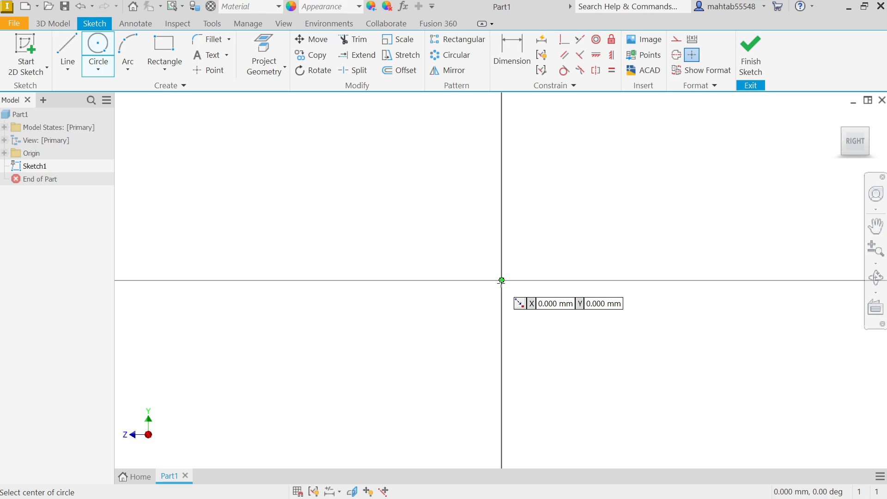
click(501, 281)
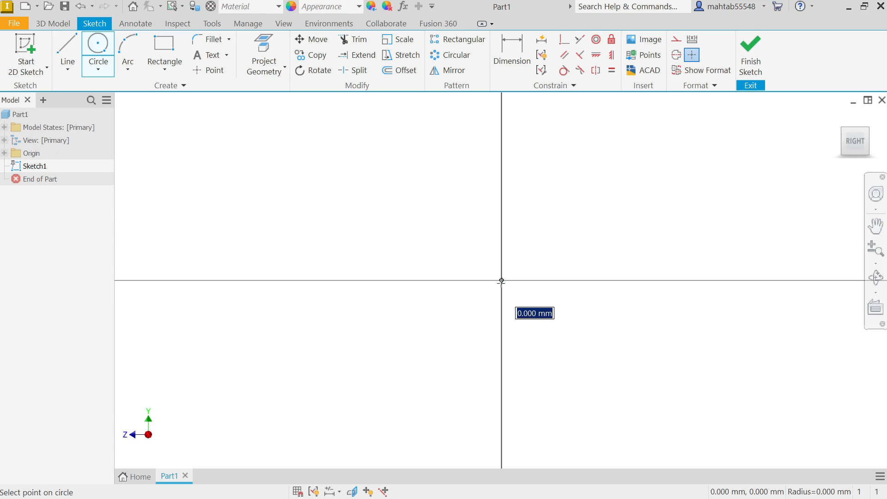
drag(501, 282, 428, 169)
text(60)
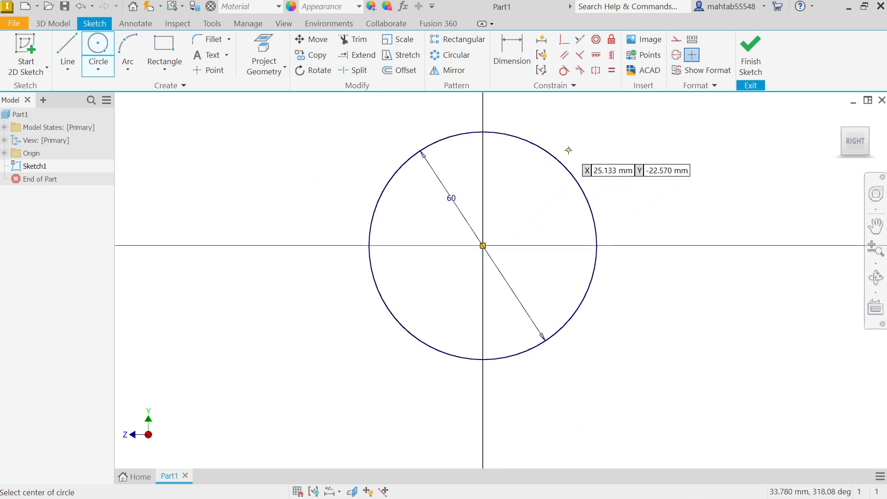
right_click(568, 150)
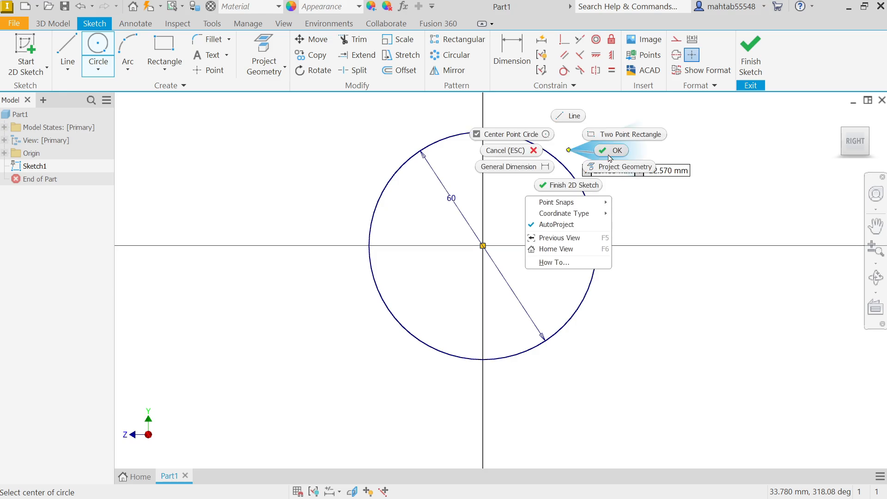
click(612, 150)
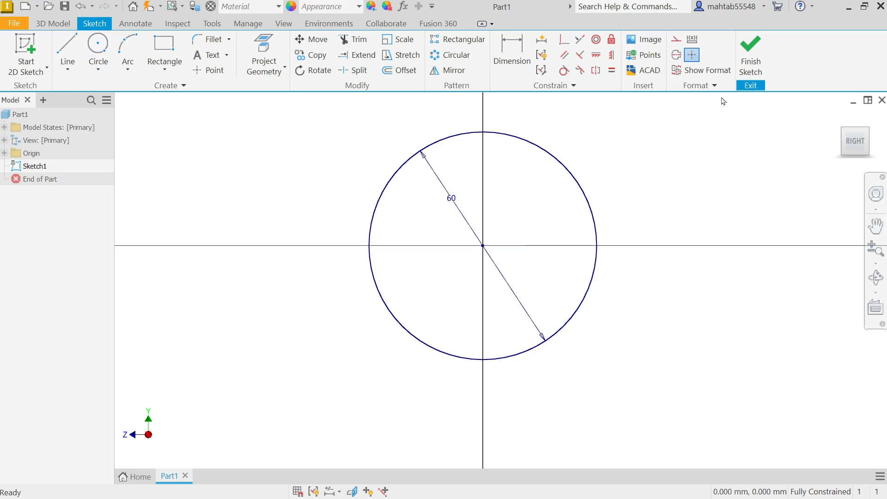
click(750, 57)
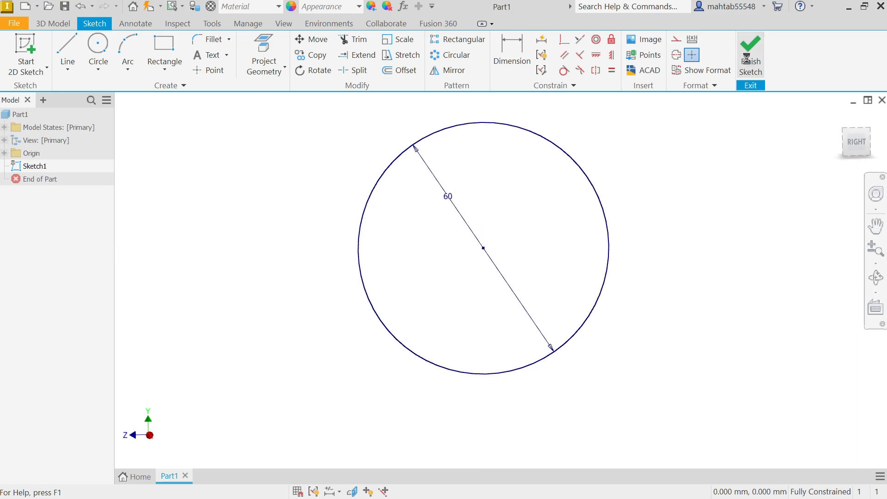
Extrude Sketch1's circle symmetrically with Distance A 60 mm, creating Extrusion1.
click(749, 54)
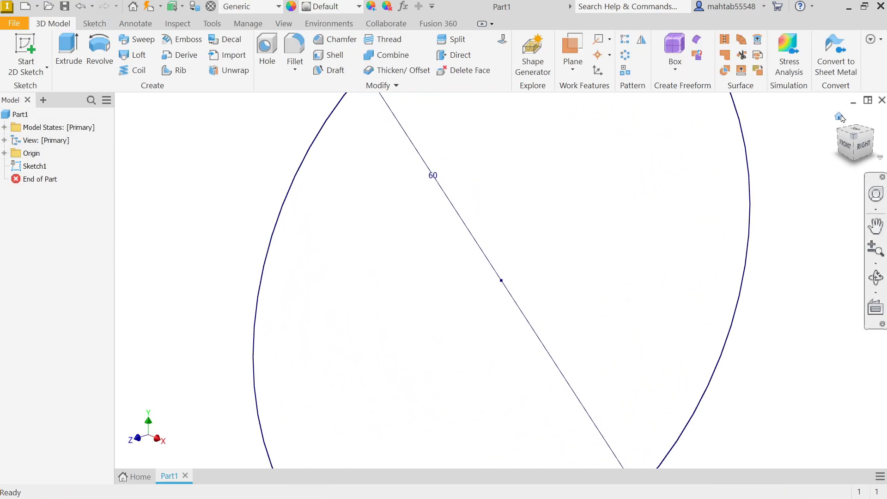
click(68, 48)
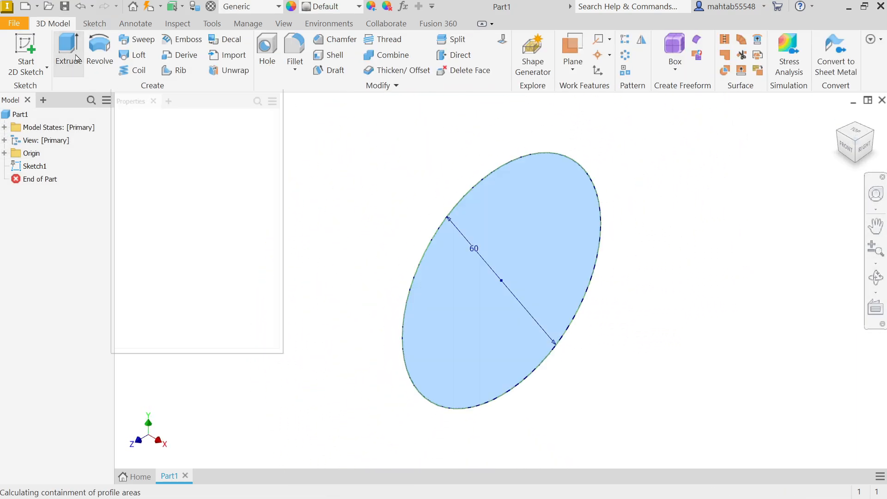
click(68, 50)
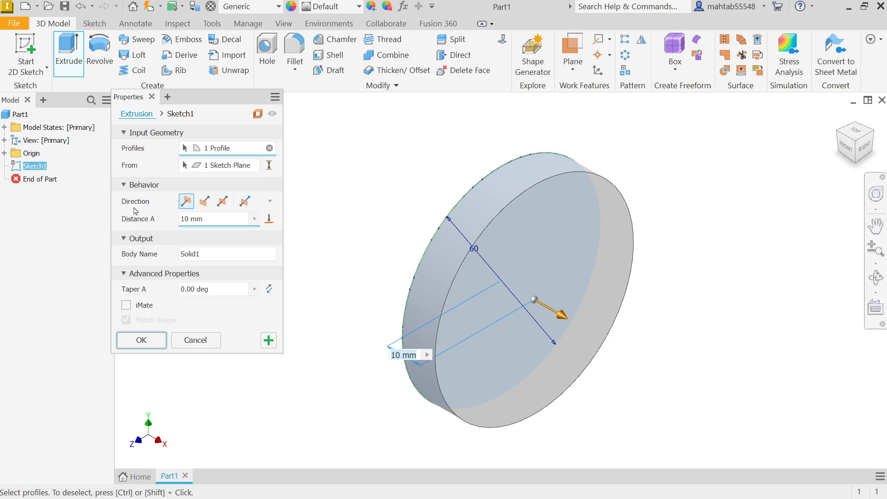
click(222, 201)
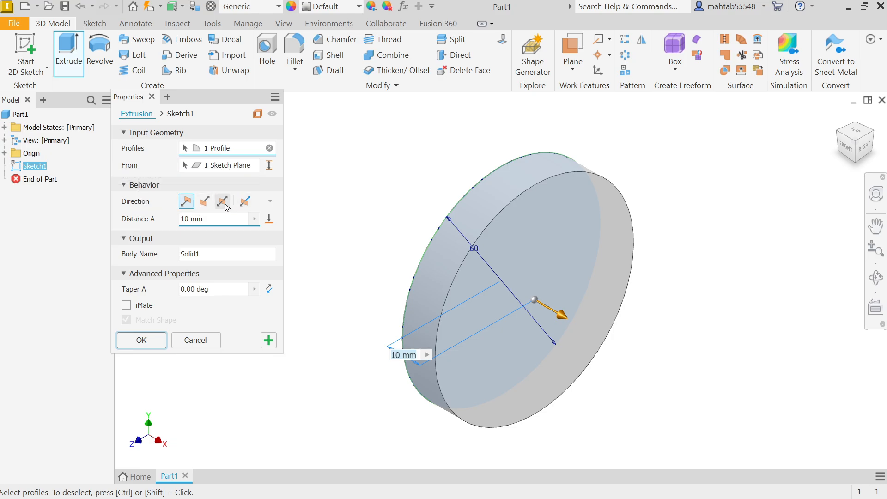
mouse_move(222, 201)
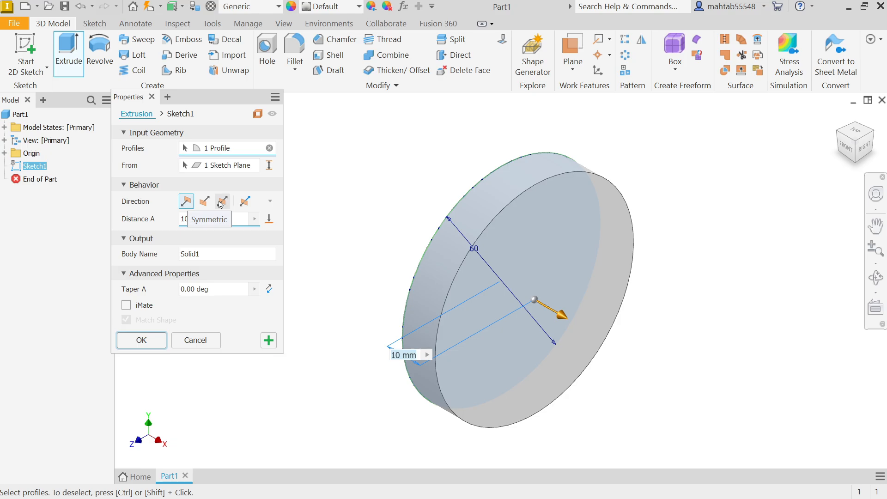
click(222, 200)
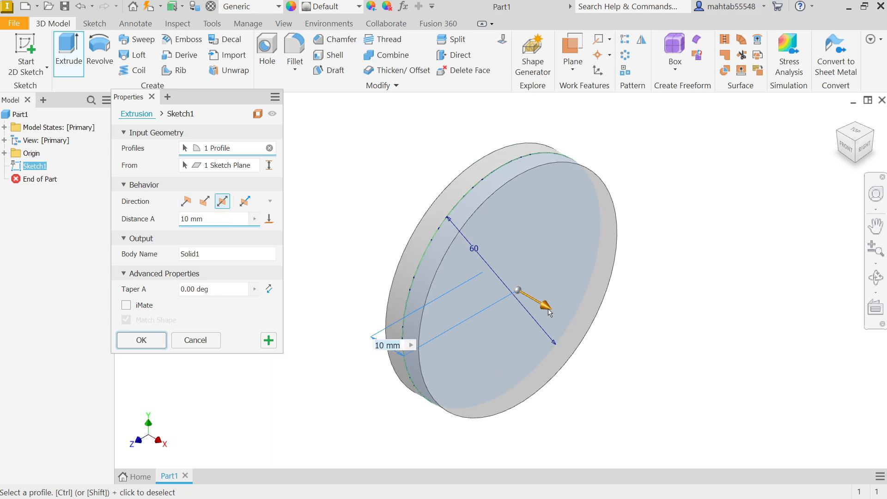
drag(540, 305, 582, 334)
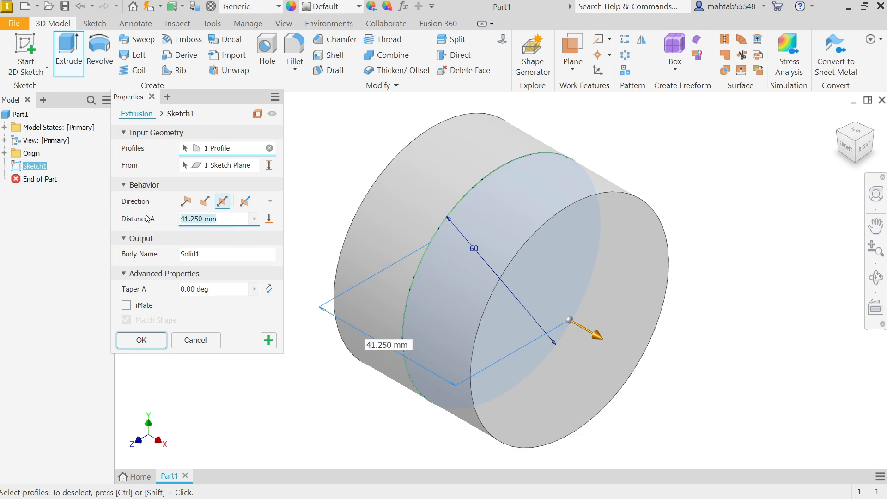
text(60)
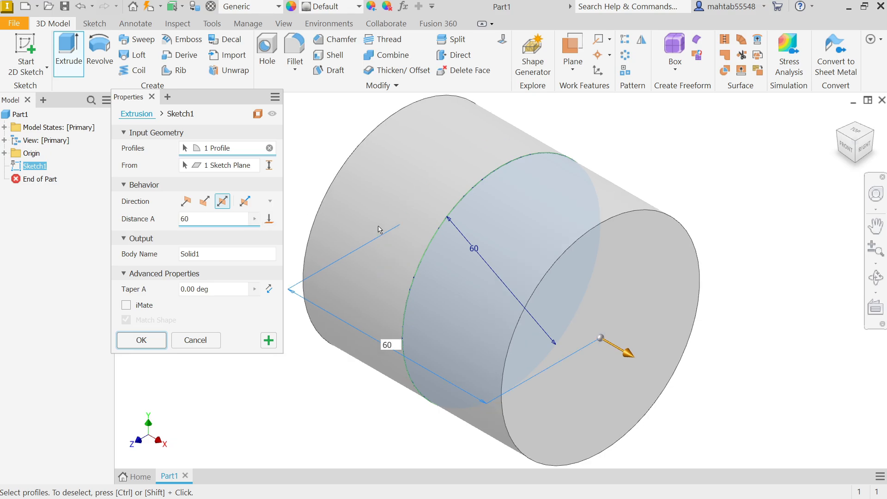
click(226, 254)
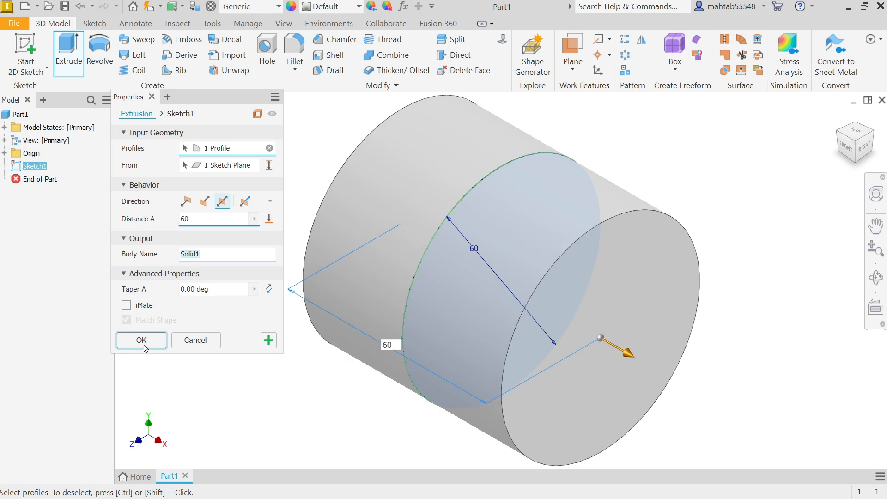
click(141, 340)
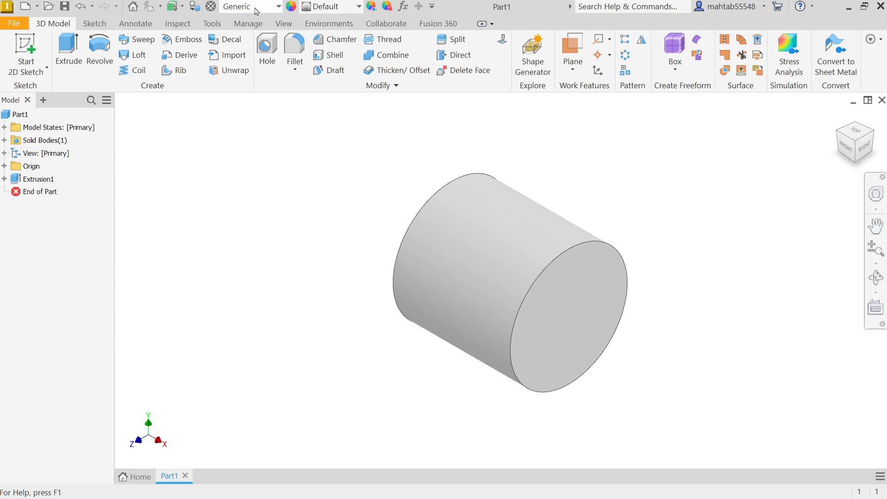
Assign Steel material and the Steel - Polished appearance to the cylinder.
click(277, 6)
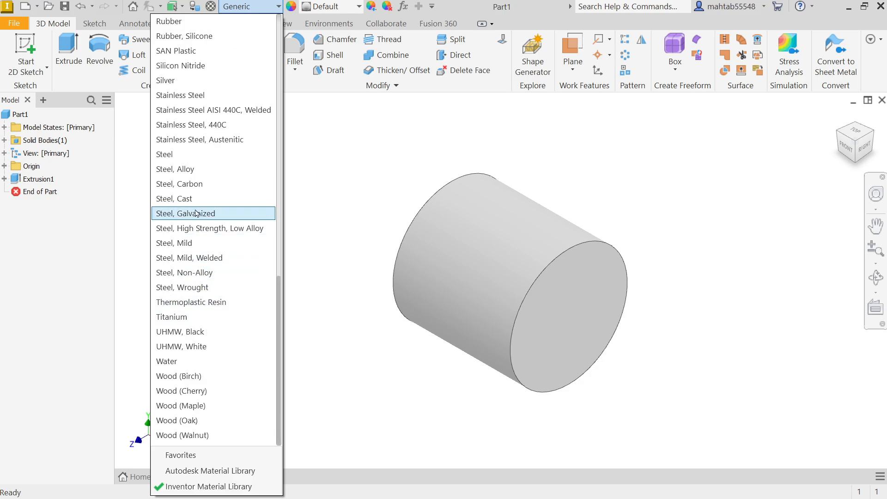
mouse_move(198, 172)
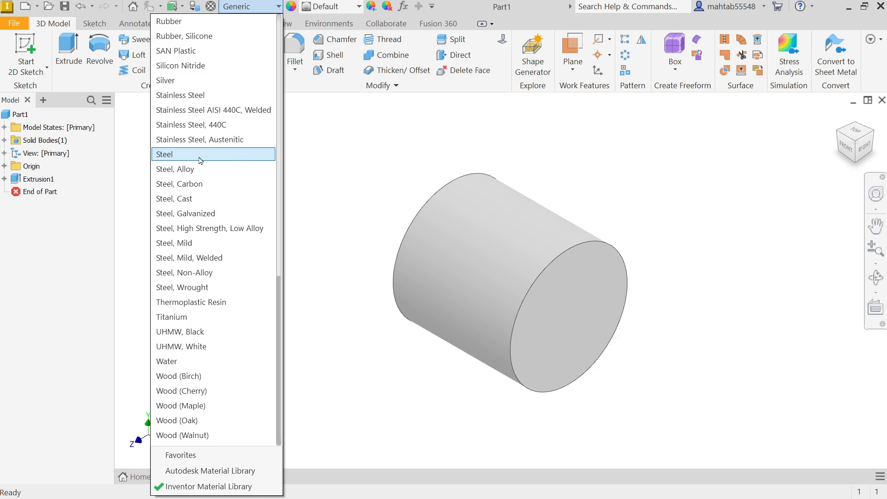
click(164, 154)
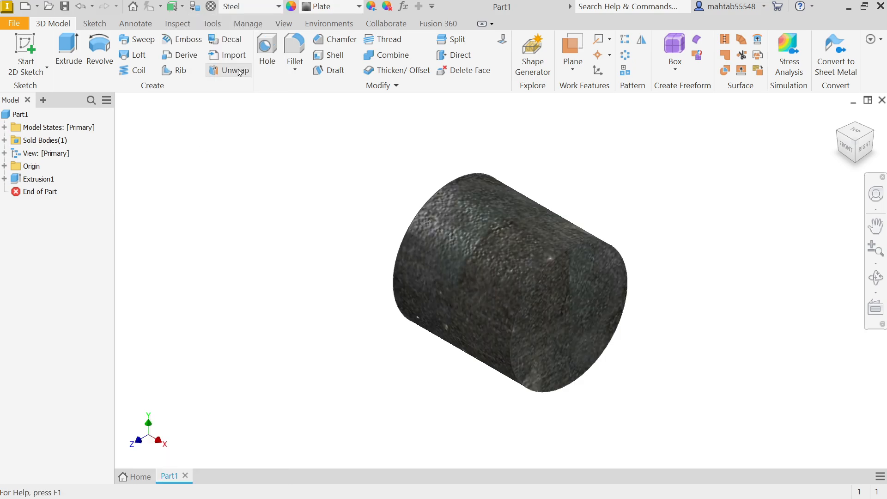
click(359, 6)
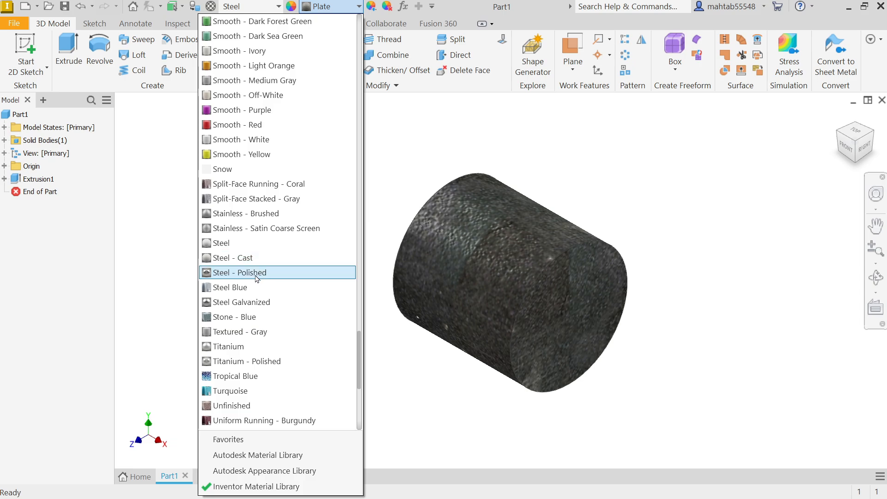
click(239, 272)
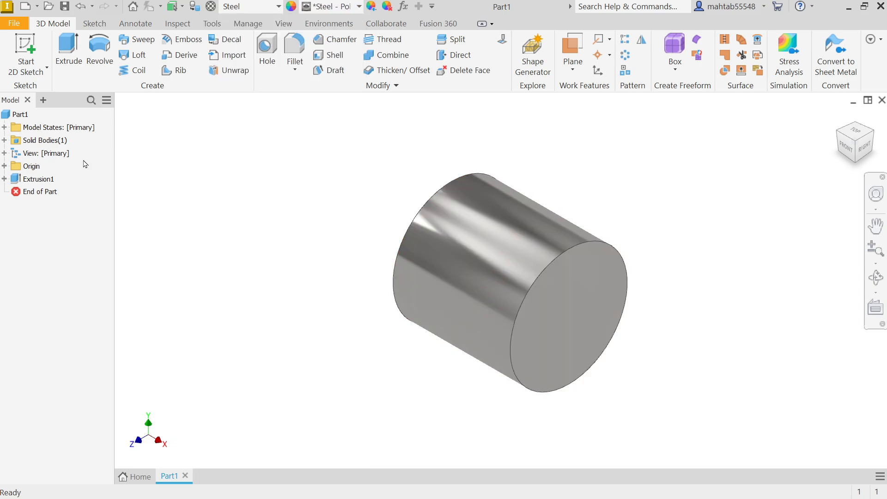
click(46, 153)
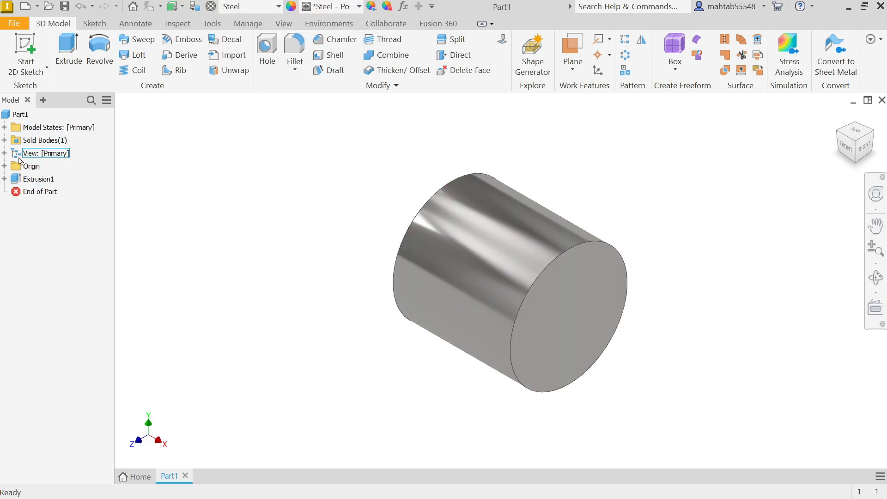
On the sliced XY plane, draw a 60 mm circle and two vertical side lines.
click(46, 204)
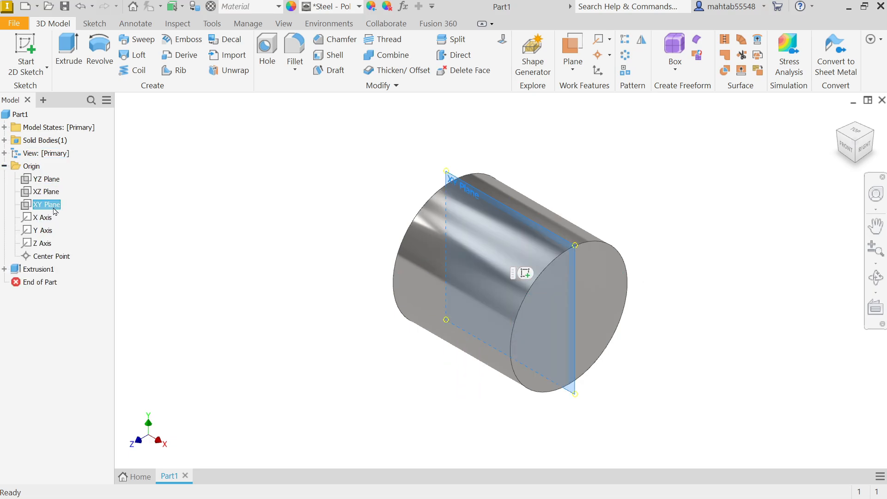
mouse_move(524, 273)
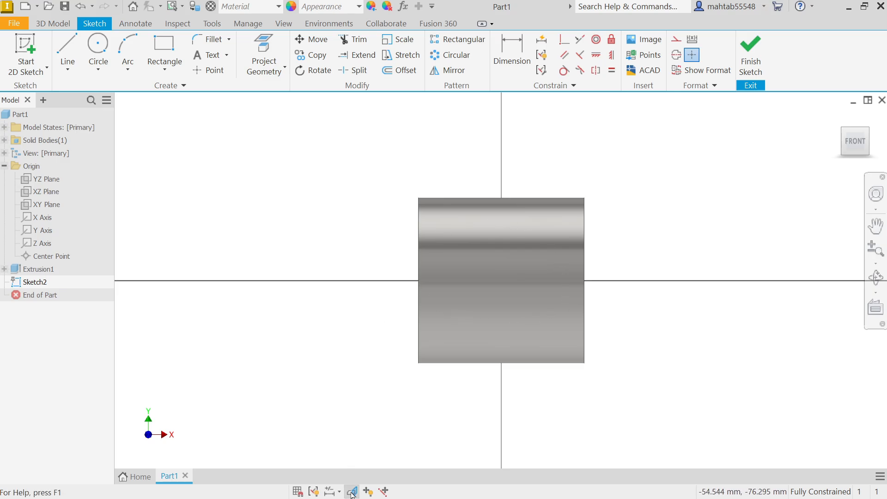
mouse_move(352, 491)
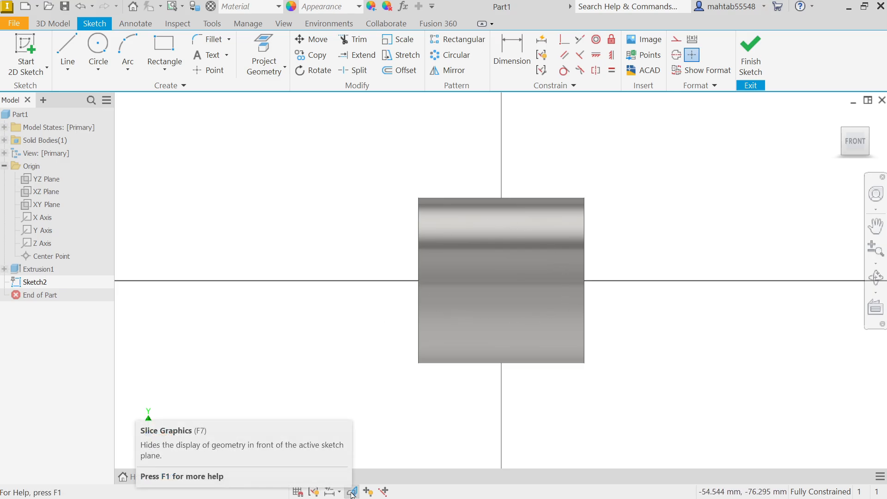
click(351, 491)
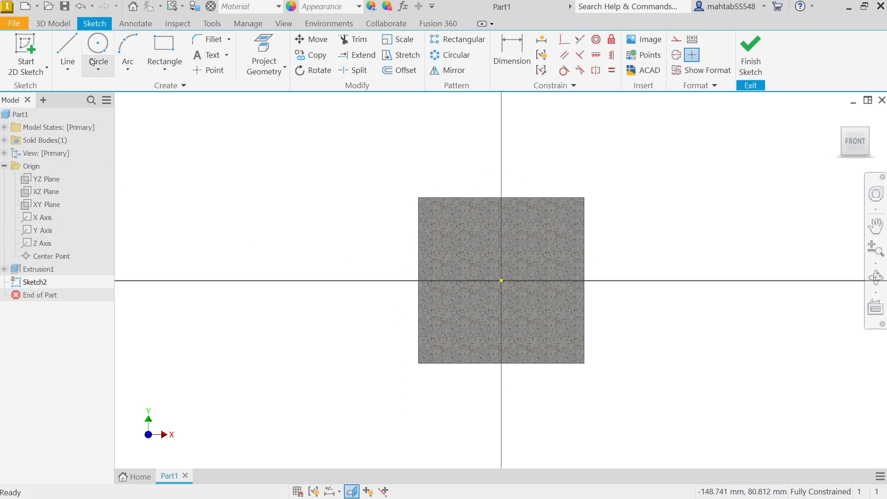
click(97, 44)
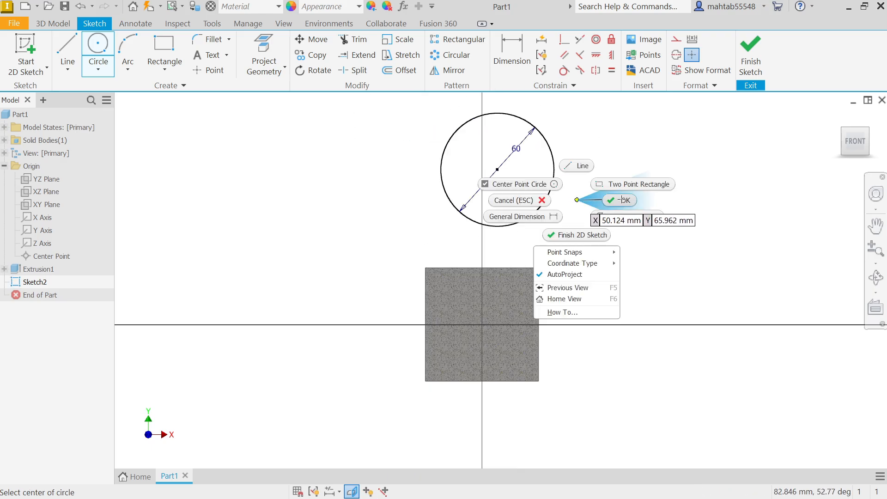
click(620, 200)
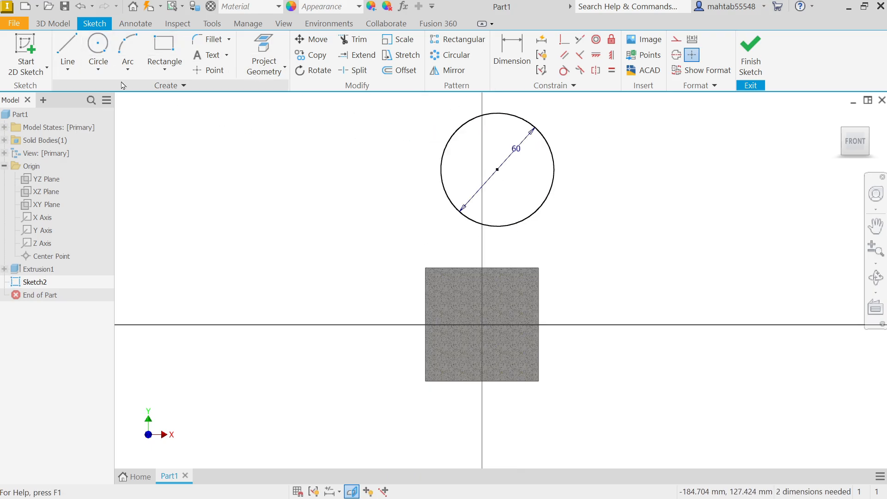
click(66, 46)
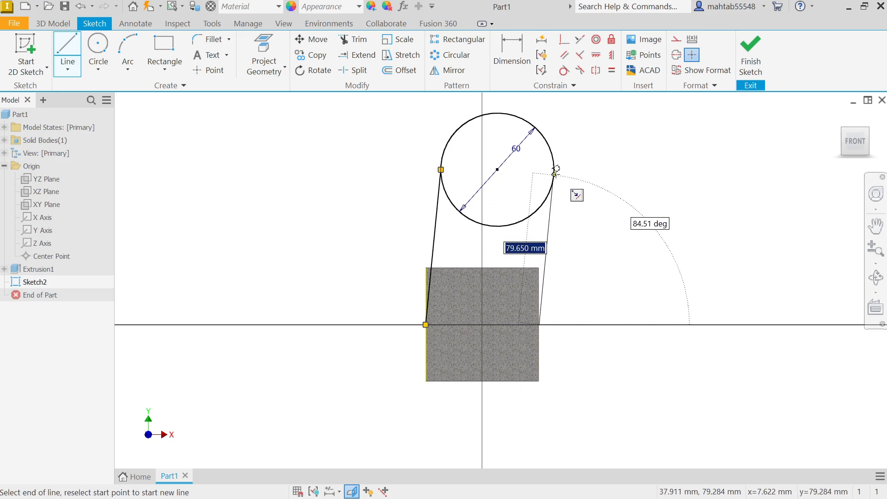
click(553, 170)
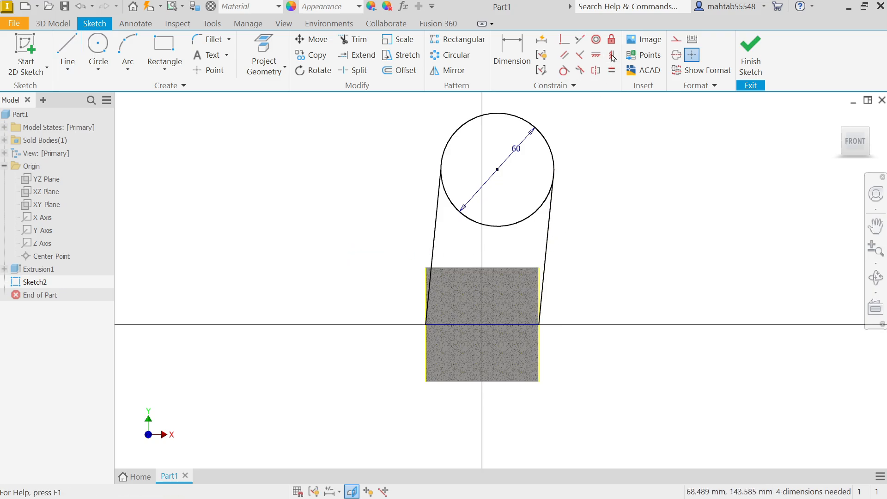
click(611, 55)
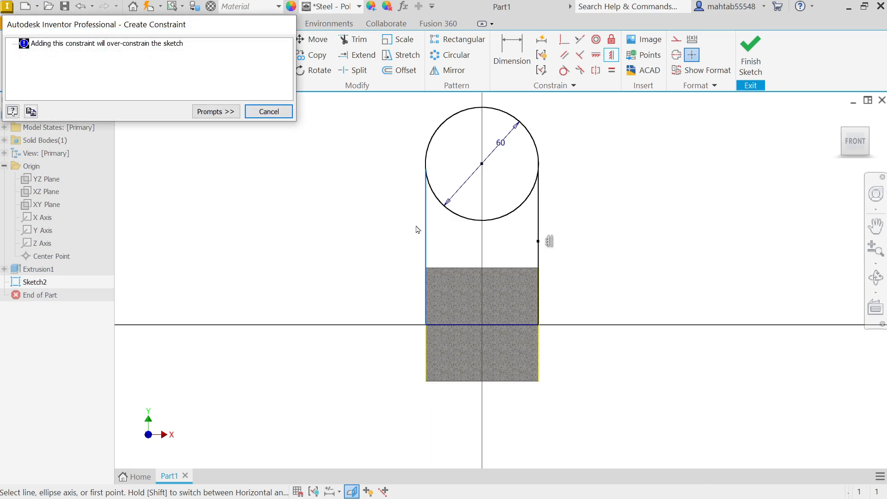
Dimension the circle centre 105 mm above the base and make the side lines tangent.
click(268, 110)
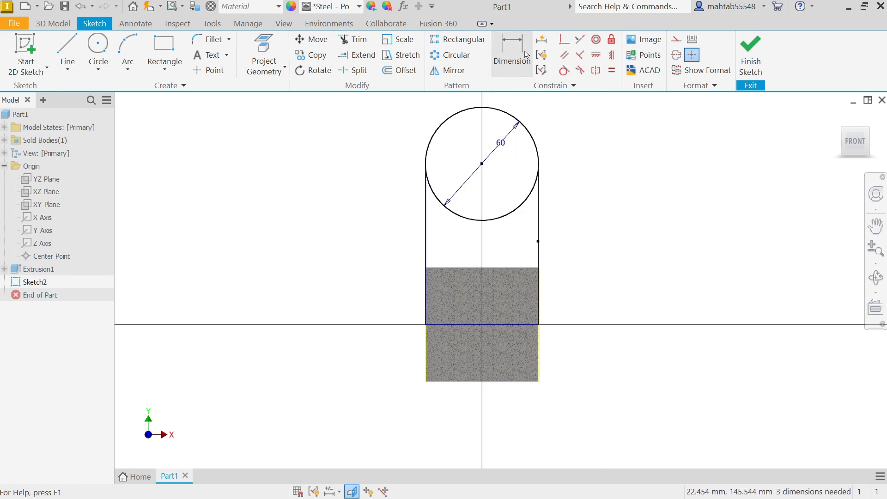
click(511, 51)
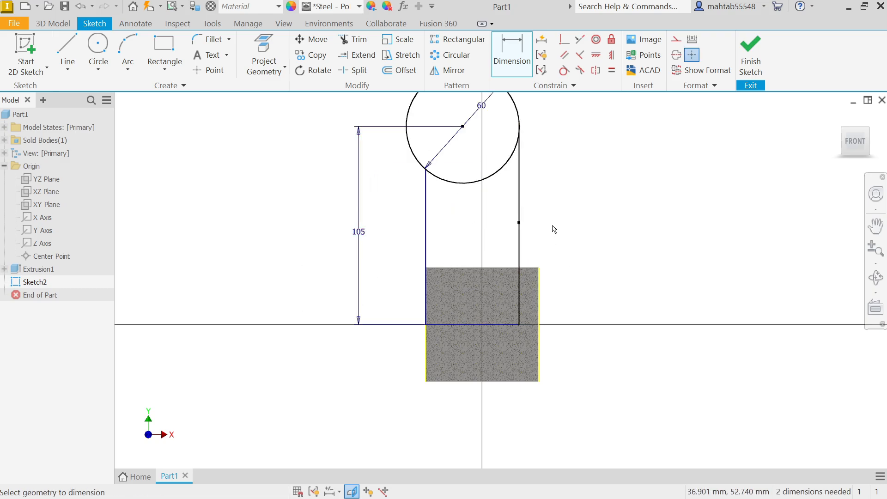
right_click(553, 229)
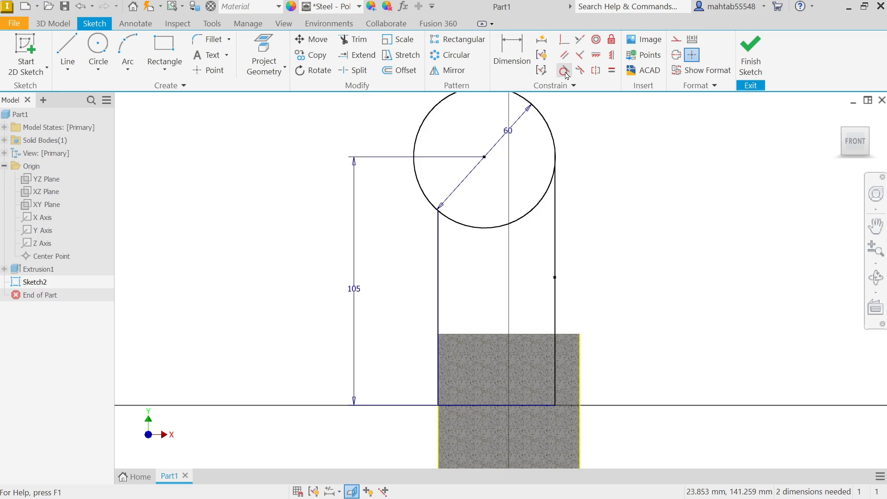
click(563, 70)
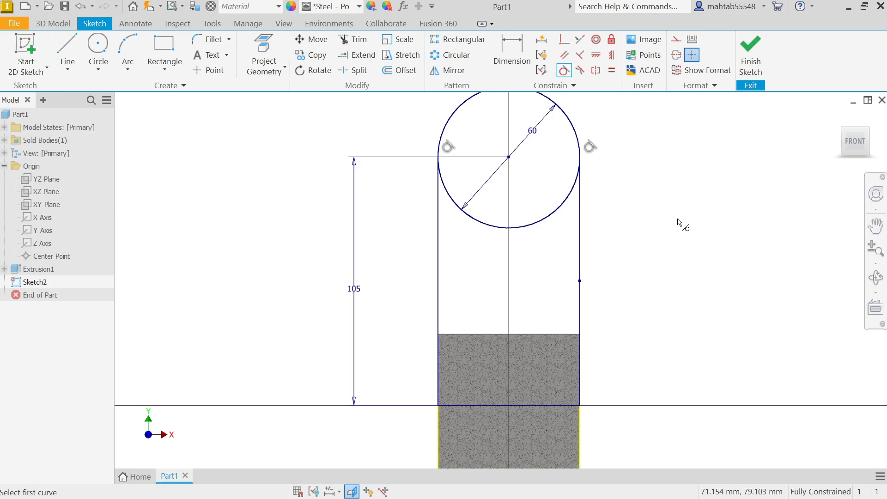
mouse_move(718, 124)
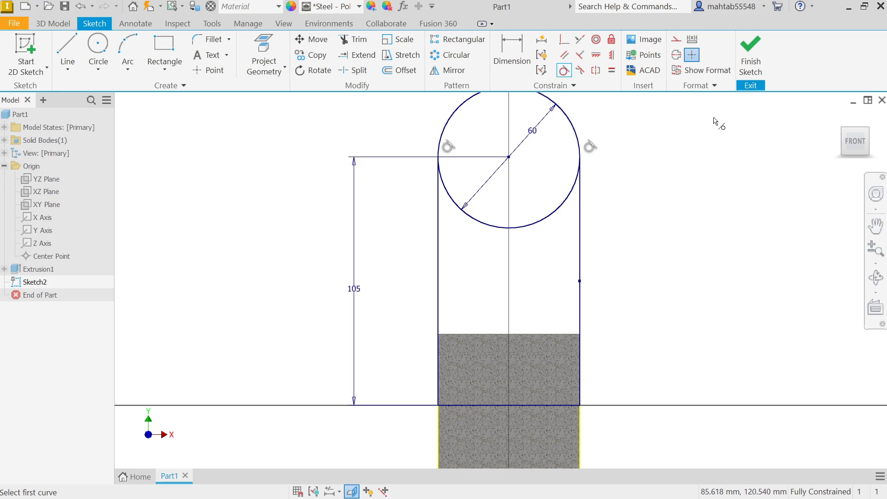
Extrude the web outline 20 mm to one side, joined to the cylinder as Extrusion2.
click(750, 53)
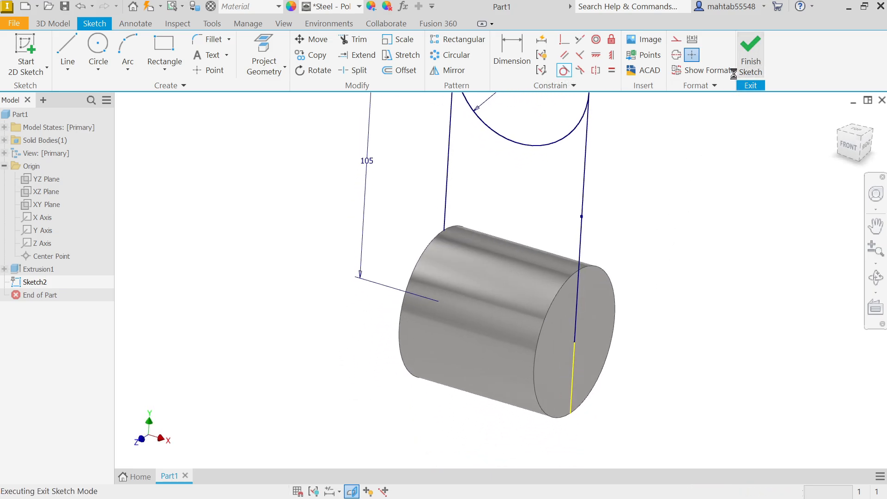
click(750, 54)
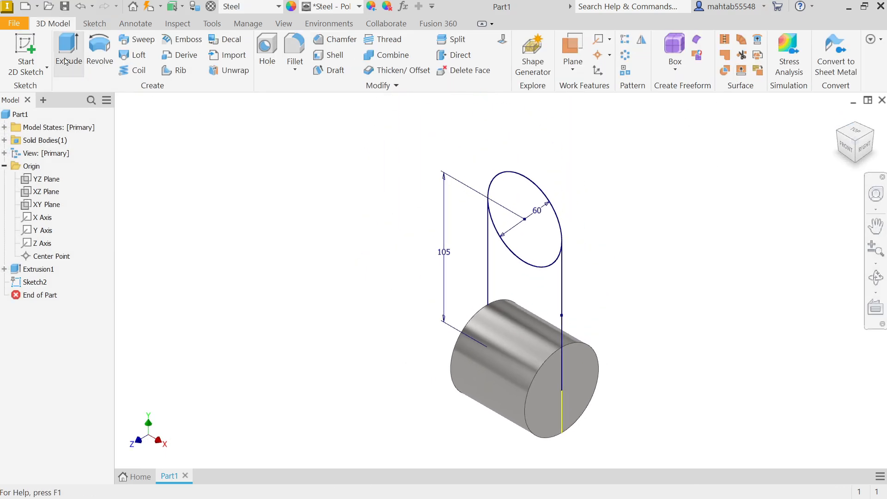
click(68, 51)
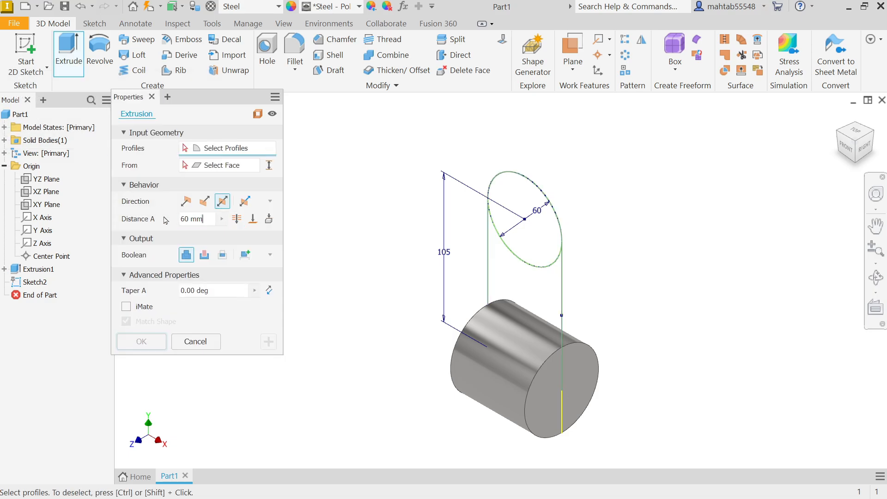
click(517, 283)
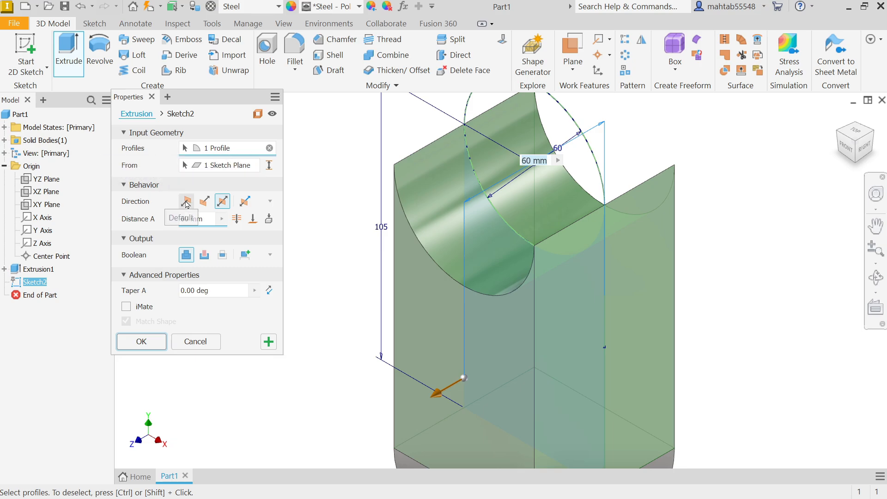
click(204, 202)
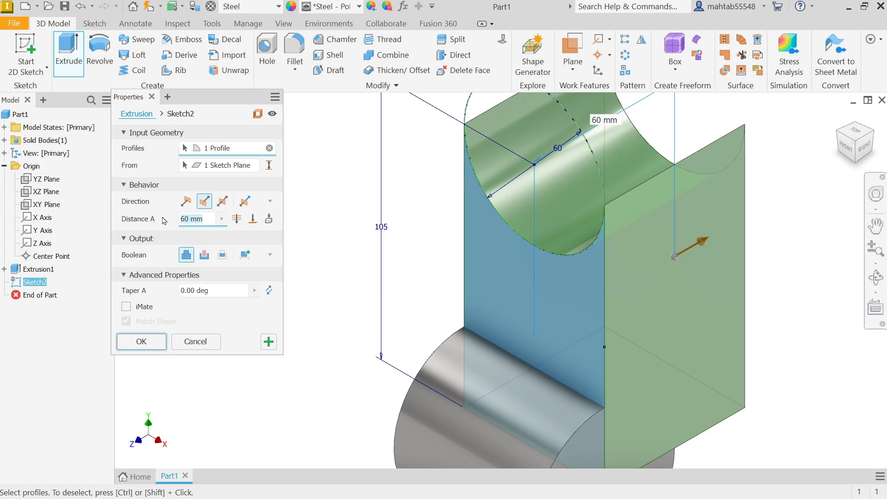
text(20)
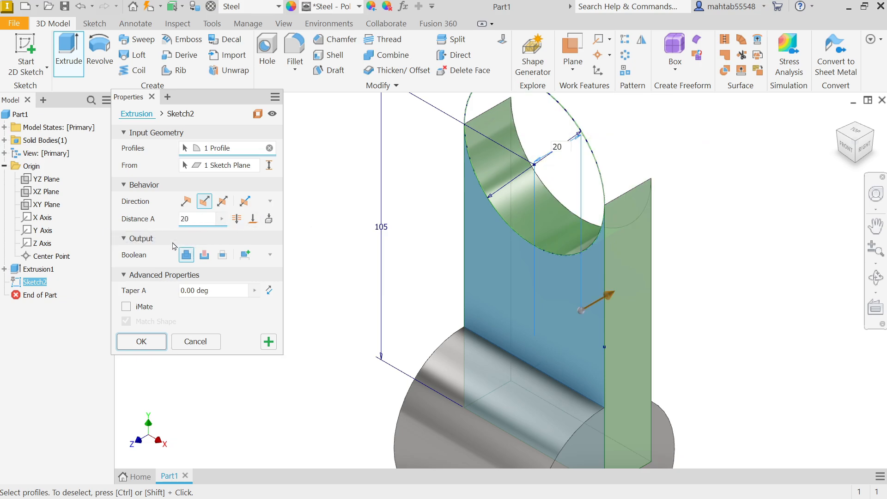
mouse_move(186, 255)
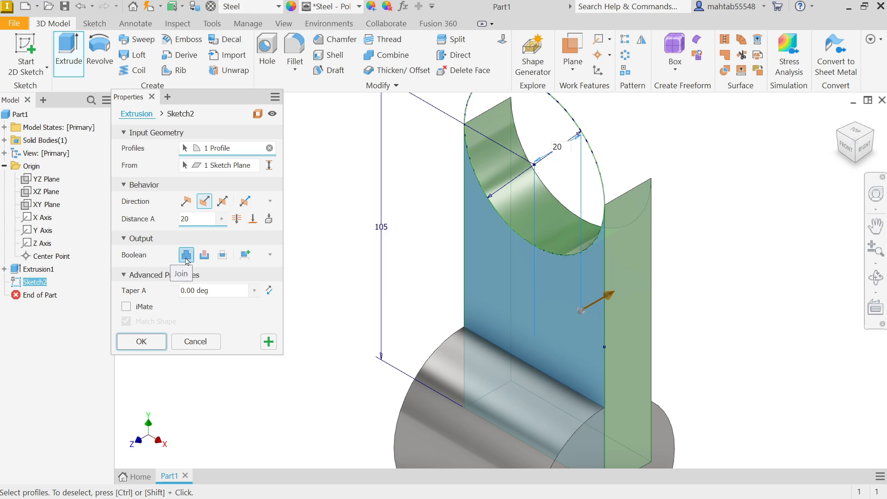
mouse_move(316, 267)
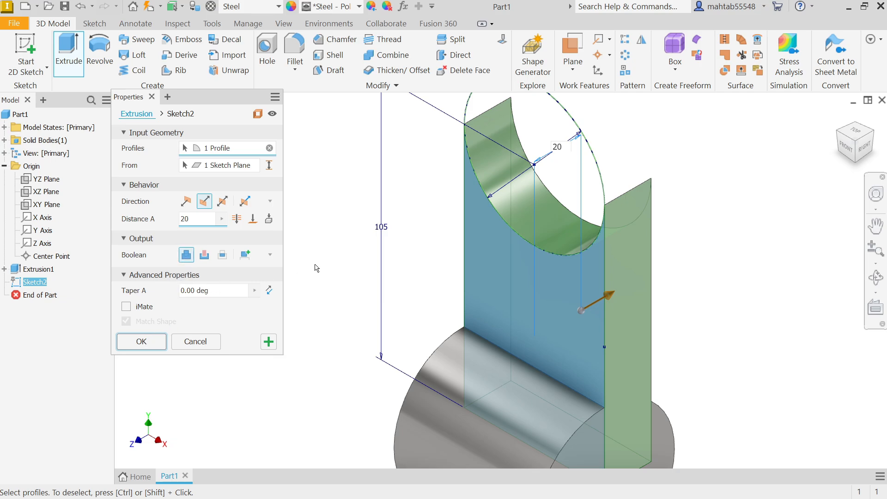
click(141, 340)
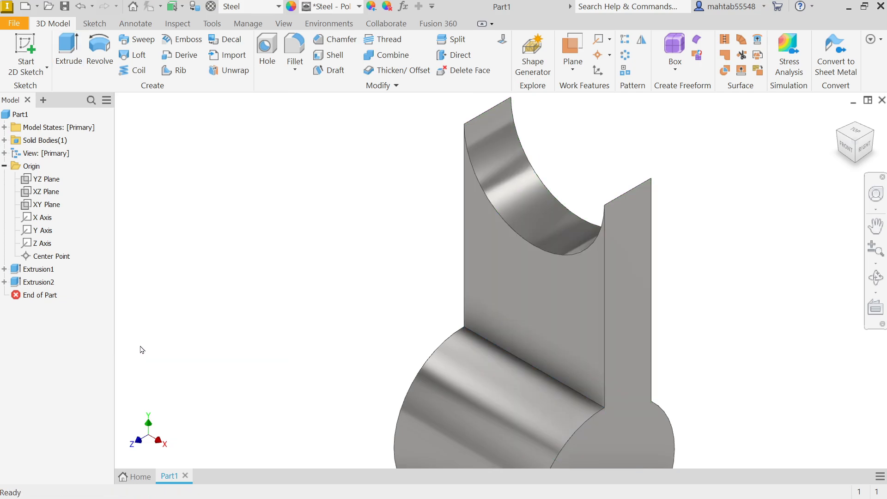
Edit Extrusion2 and use 'Apply and Create new extrusion' to start another extrusion.
click(41, 230)
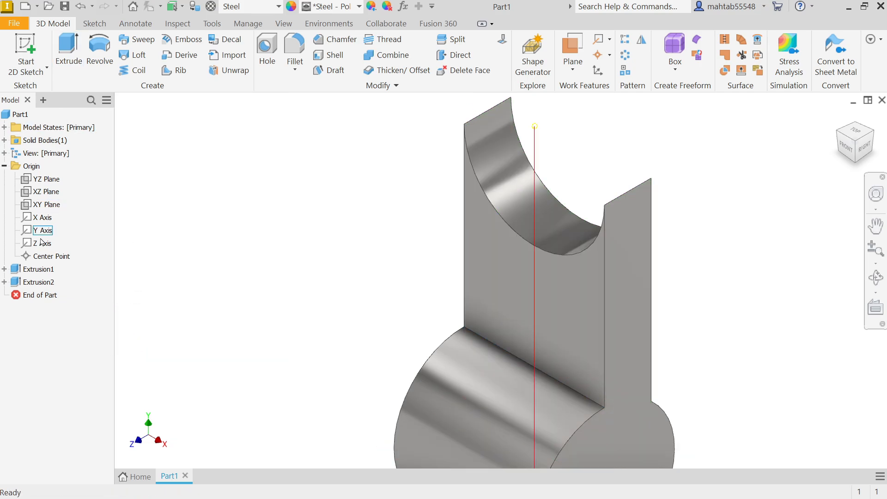
right_click(37, 282)
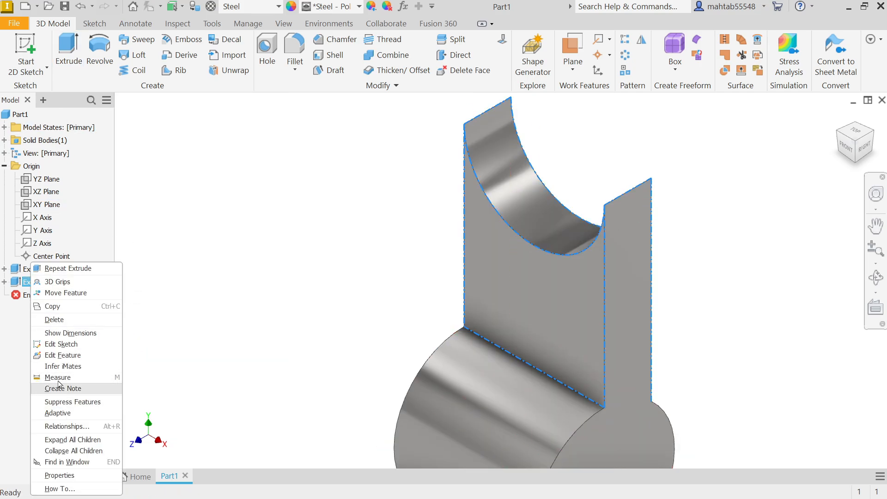
mouse_move(72, 354)
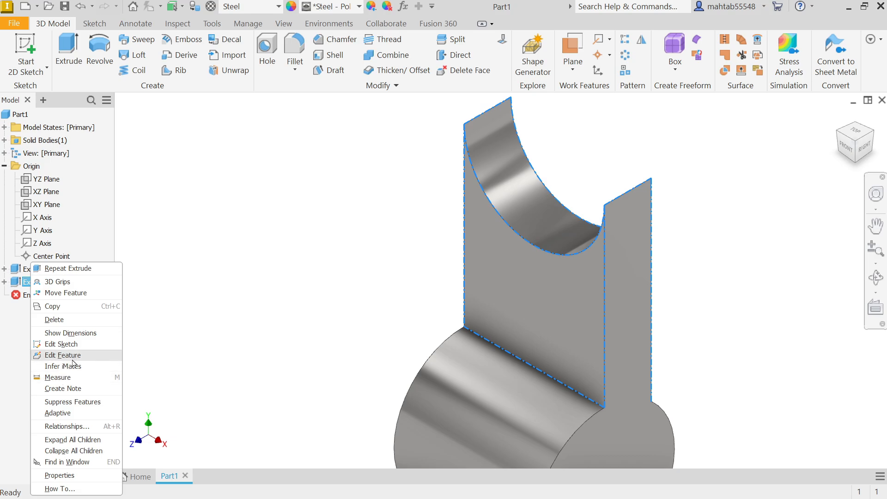
click(62, 355)
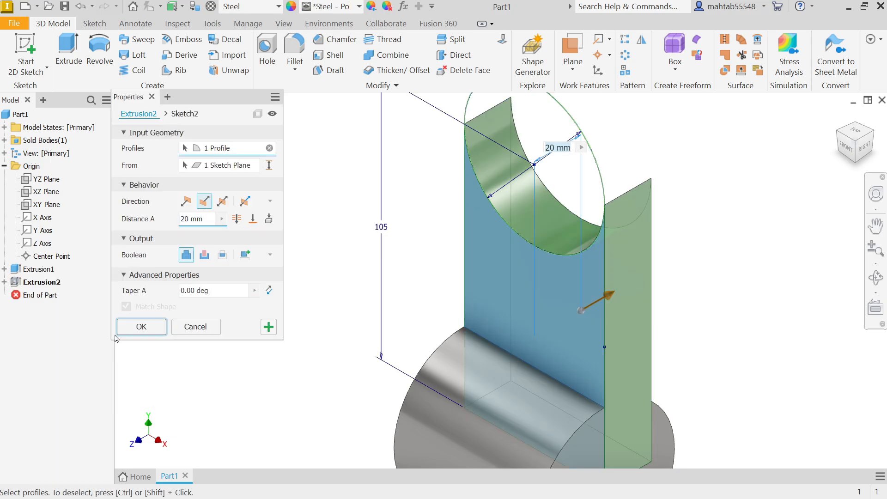
mouse_move(269, 326)
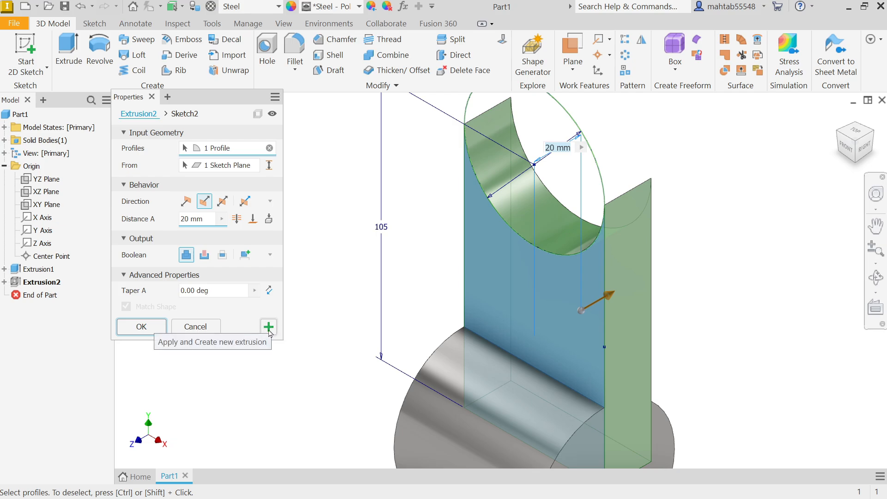
click(269, 327)
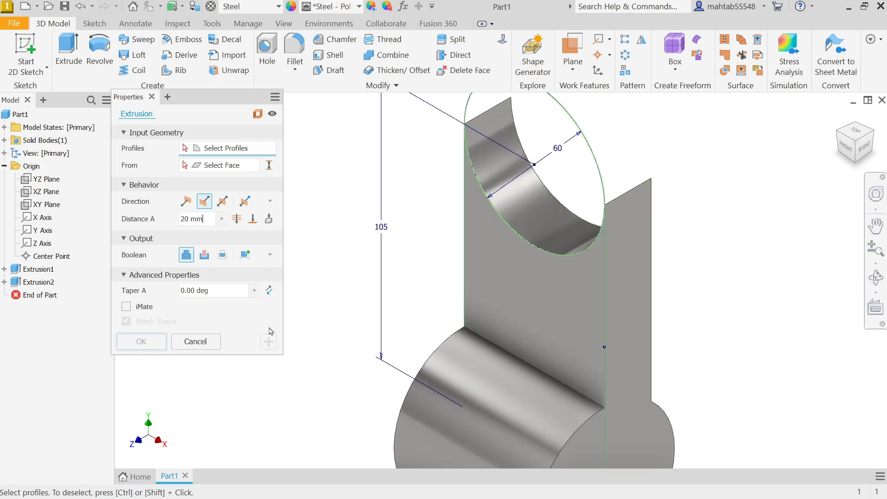
Extrude the top 60 mm circle asymmetrically, 10 mm and 20 mm, creating Extrusion3.
click(537, 170)
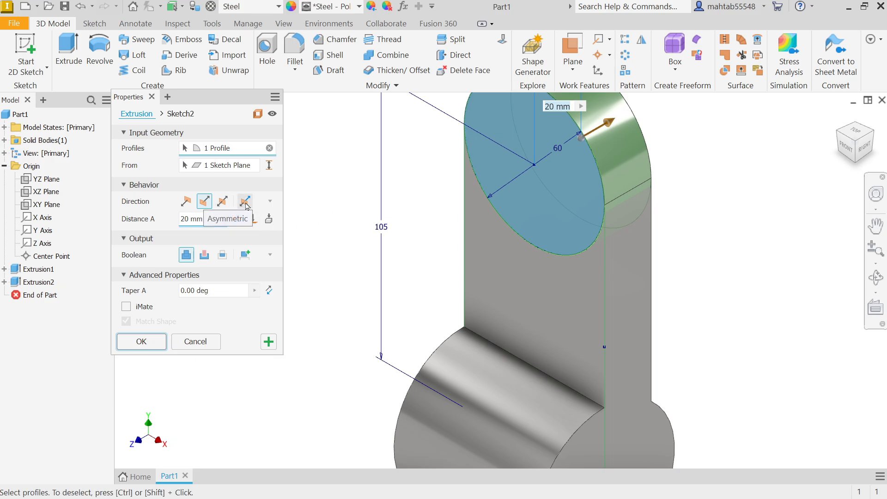
click(245, 201)
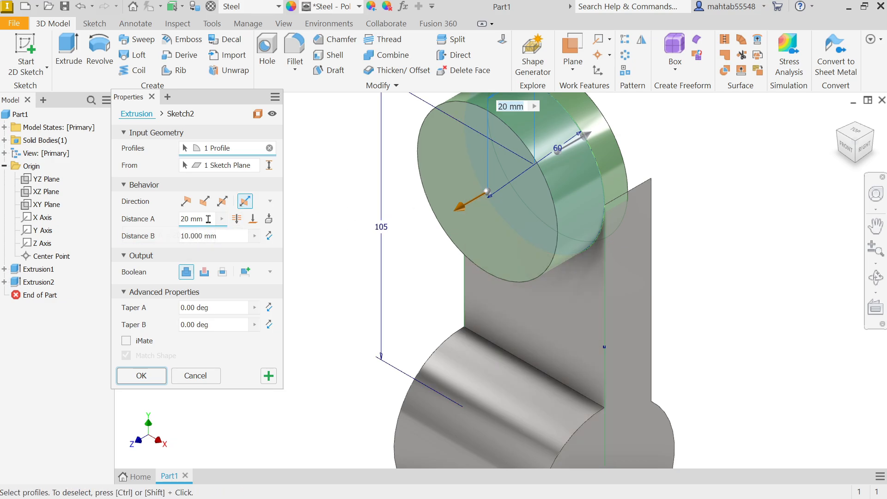
text(10)
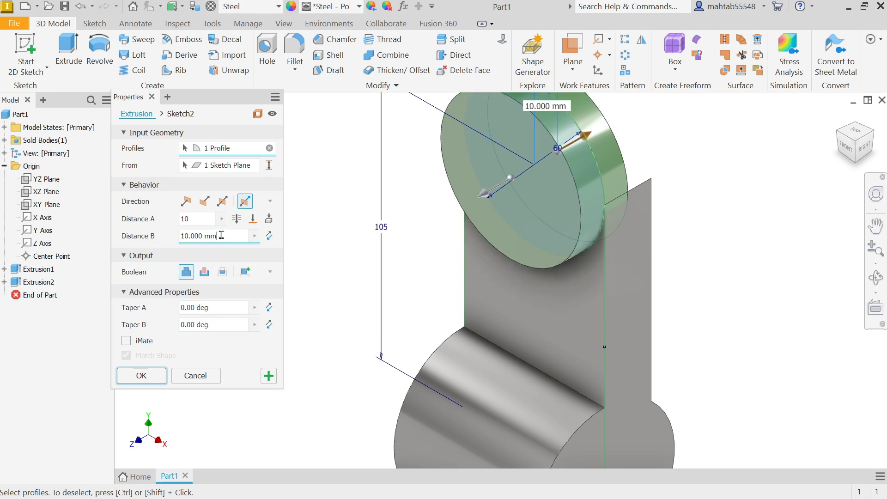
text(20)
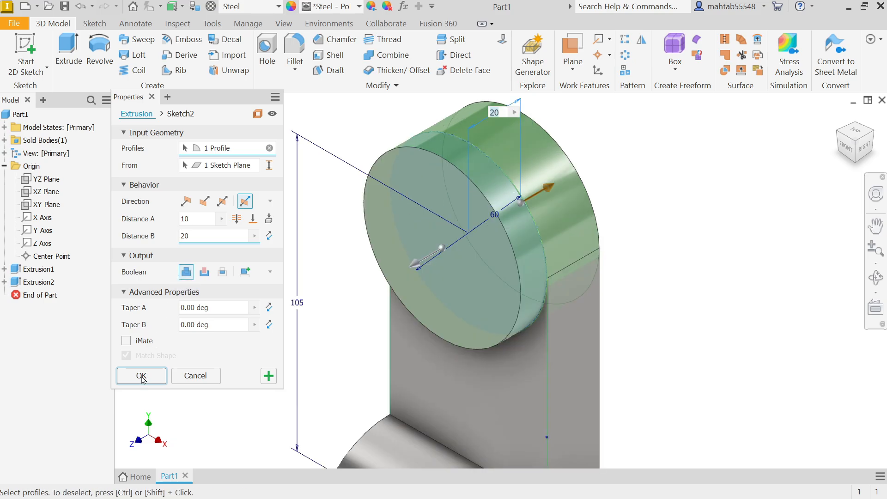
click(140, 376)
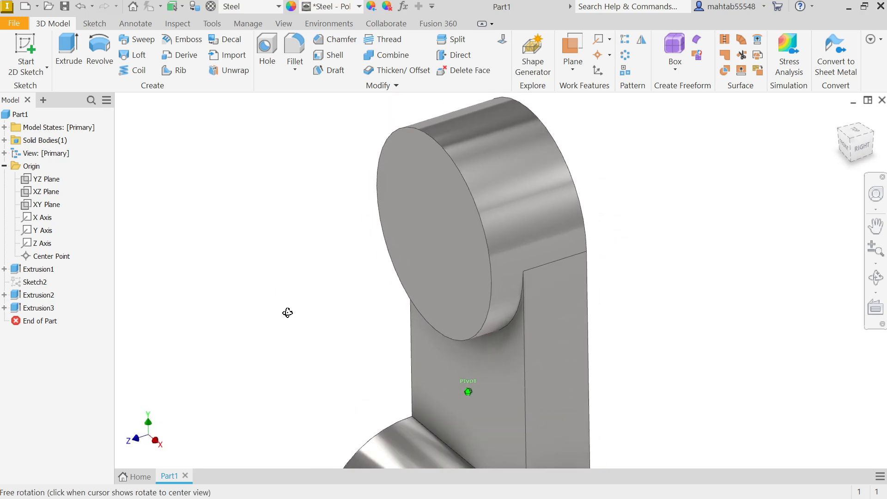
drag(287, 312, 389, 433)
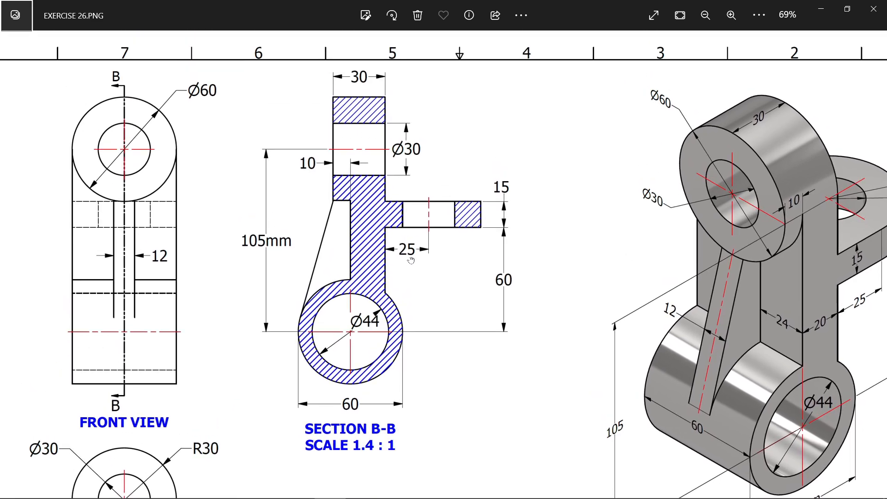
mouse_move(497, 282)
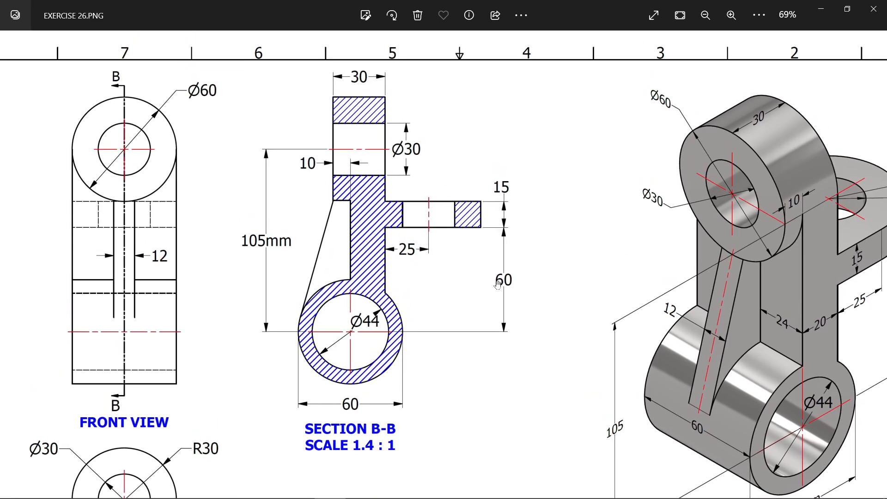
mouse_move(464, 253)
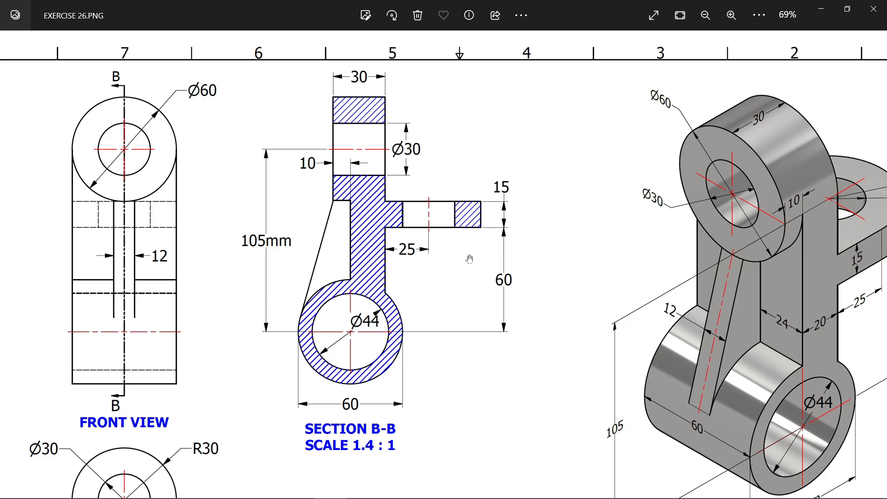
Scroll the EXERCISE 26 drawing down to the view dimensioned Ø30 and R30.
scroll(down, 3)
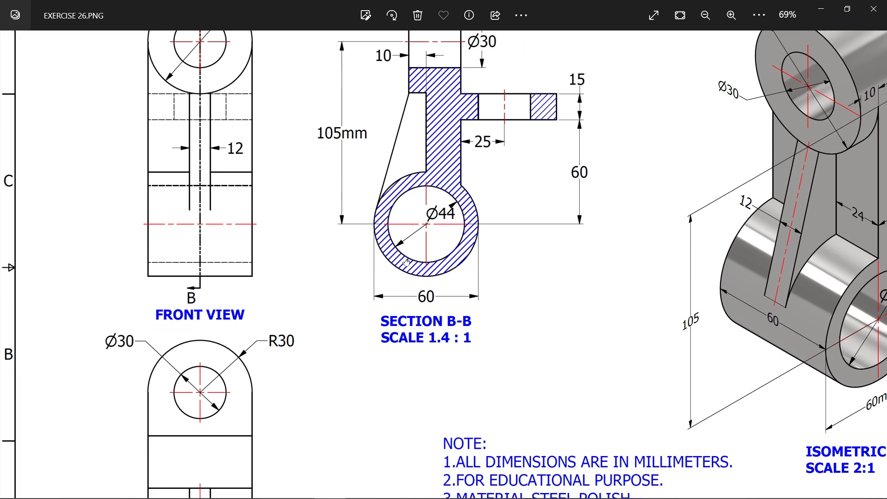
scroll(down, 3)
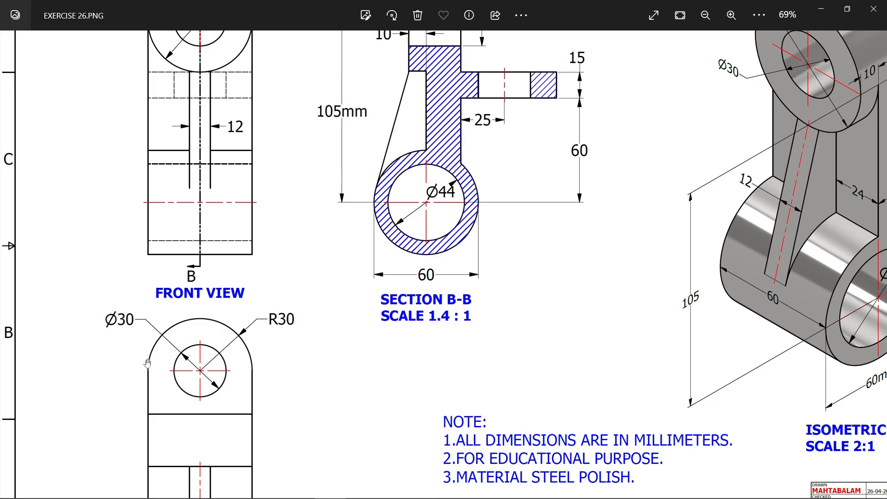
mouse_move(127, 328)
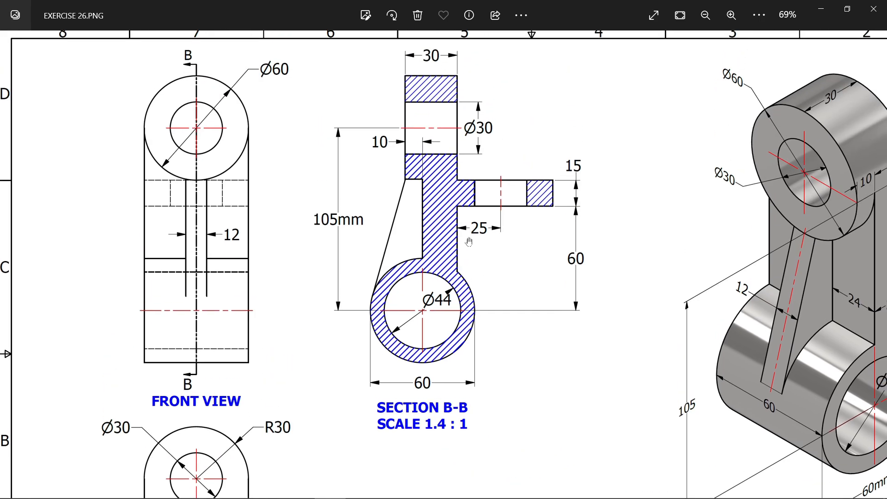
mouse_move(502, 182)
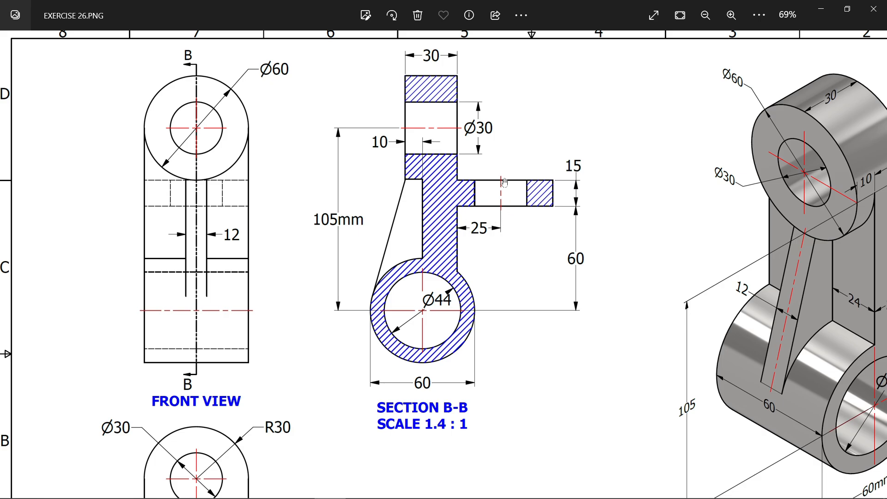
mouse_move(482, 233)
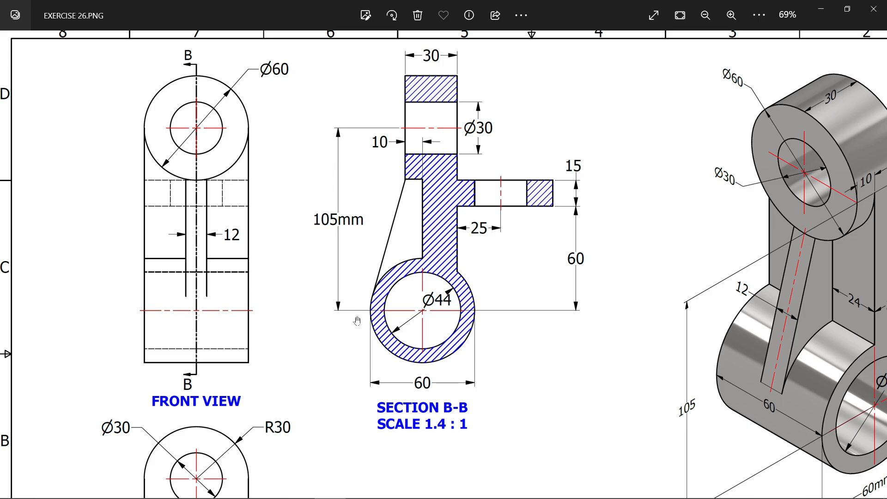
mouse_move(236, 245)
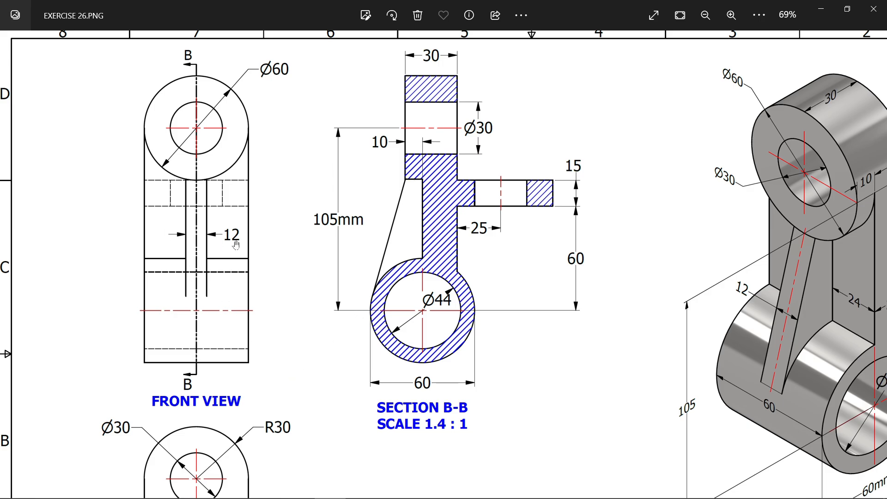
mouse_move(356, 309)
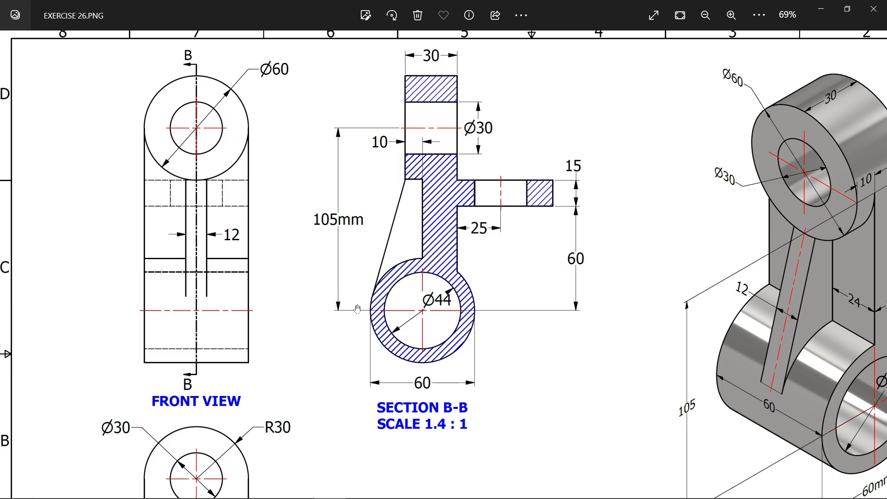
mouse_move(419, 194)
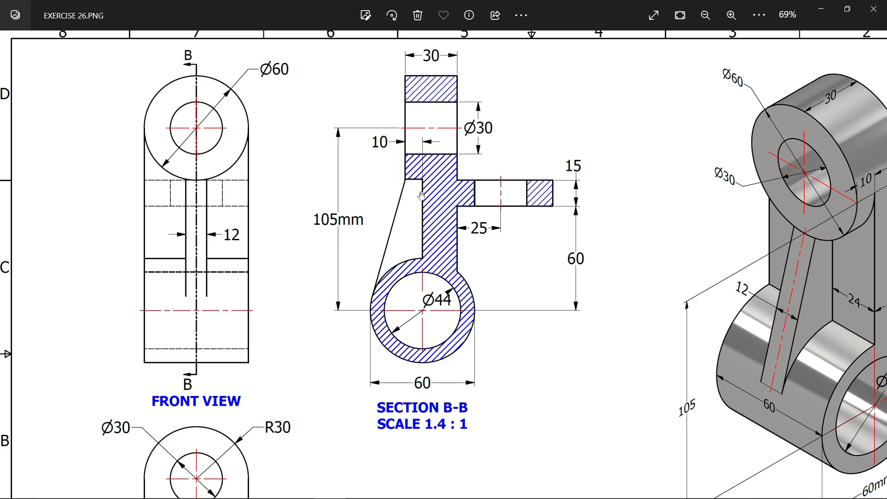
mouse_move(821, 10)
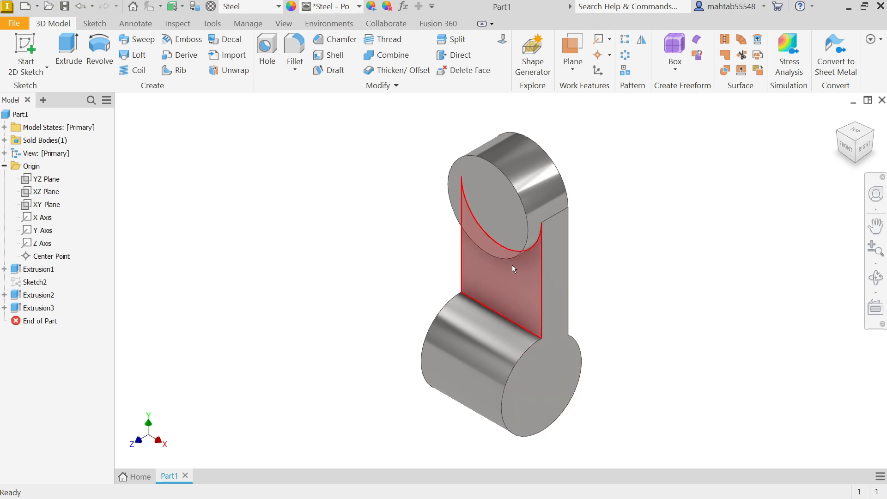
Create Work Plane1 offset 60 mm from the XZ plane.
click(47, 204)
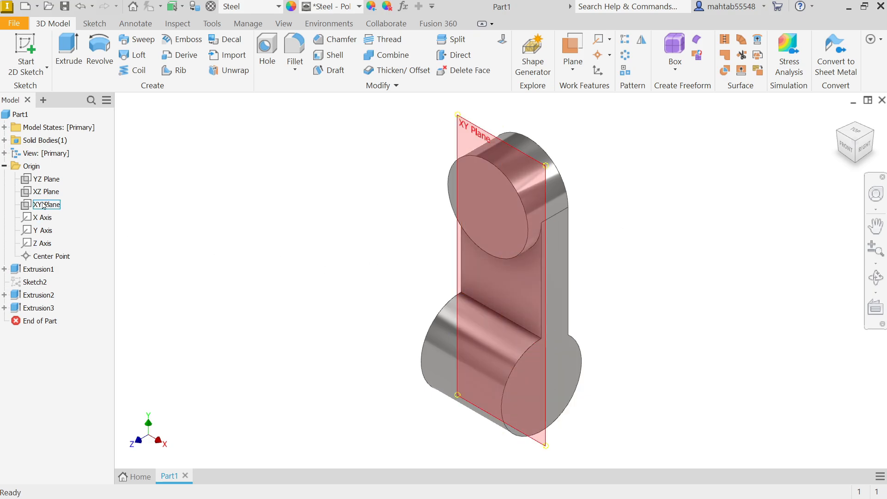
click(46, 191)
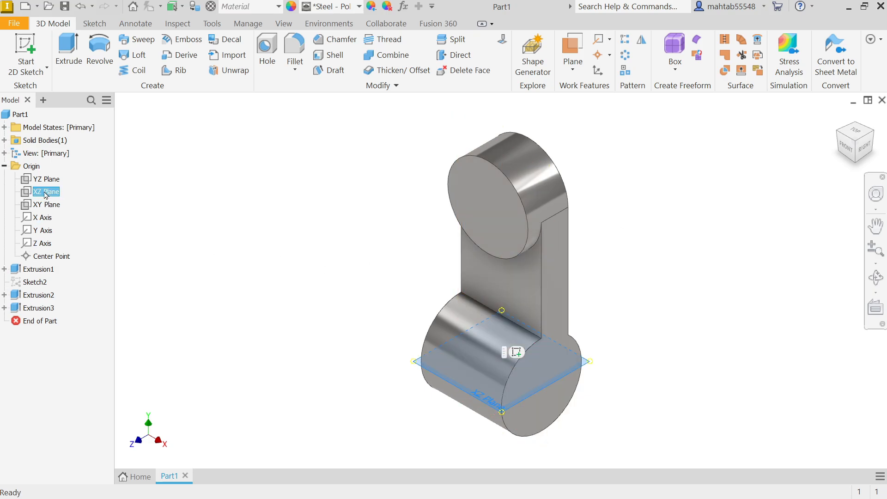
click(571, 70)
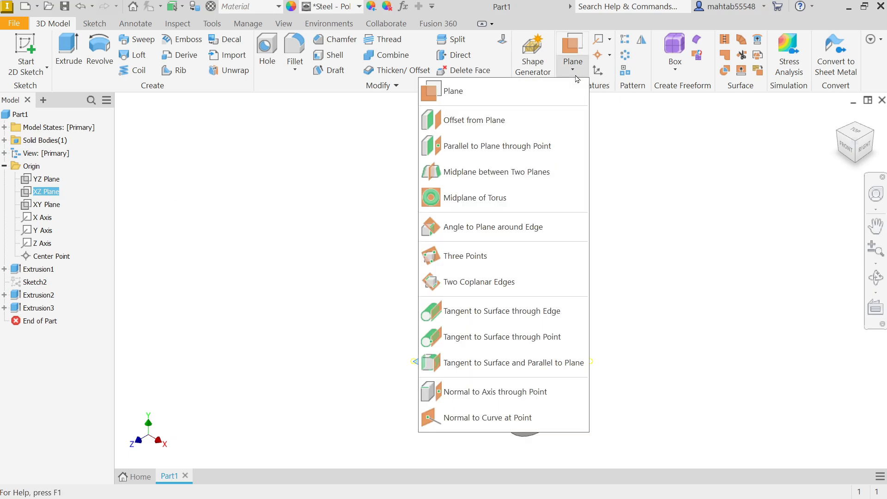
click(472, 120)
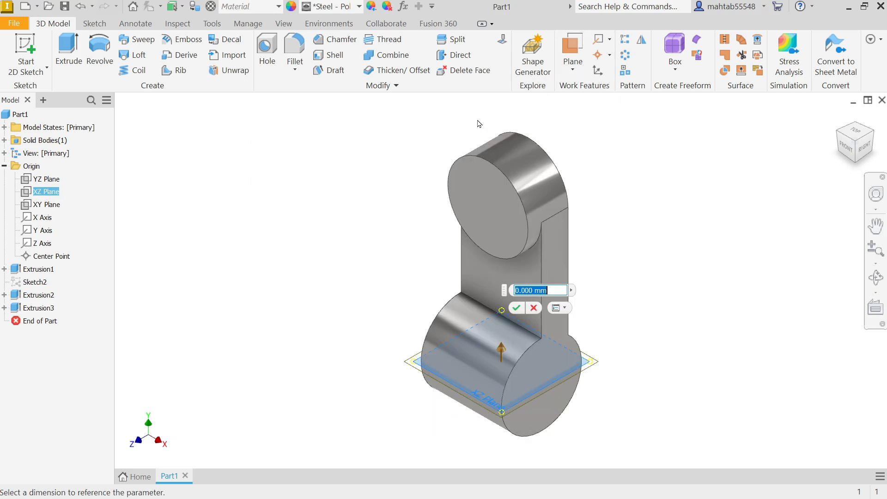
text(60)
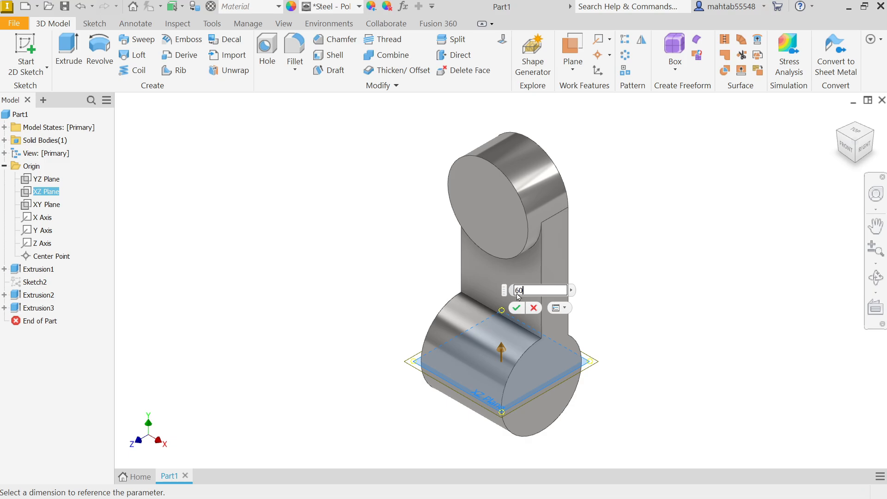
click(516, 307)
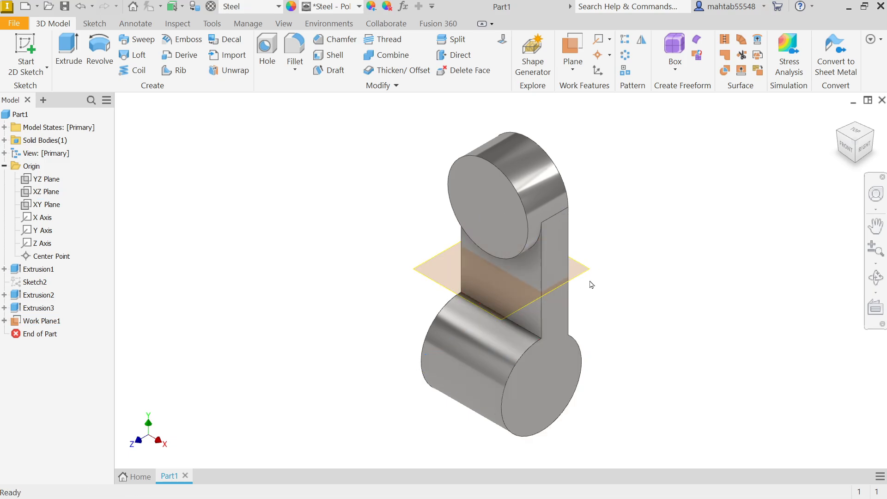
Sketch the rounded lug outline with its Ø30 hole on Work Plane1.
click(41, 321)
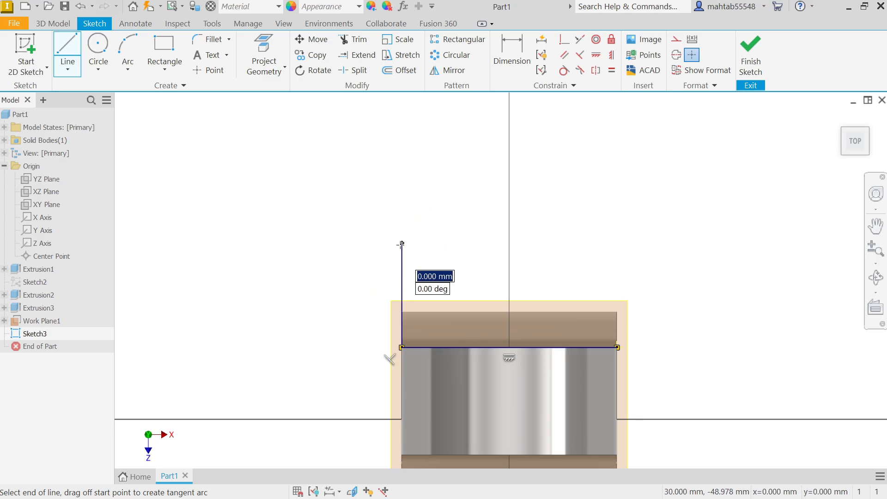
drag(401, 243, 443, 201)
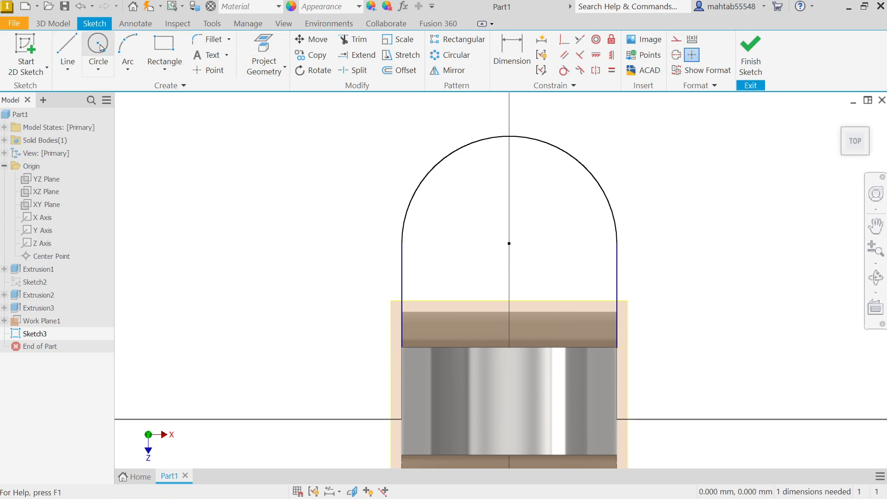
click(98, 48)
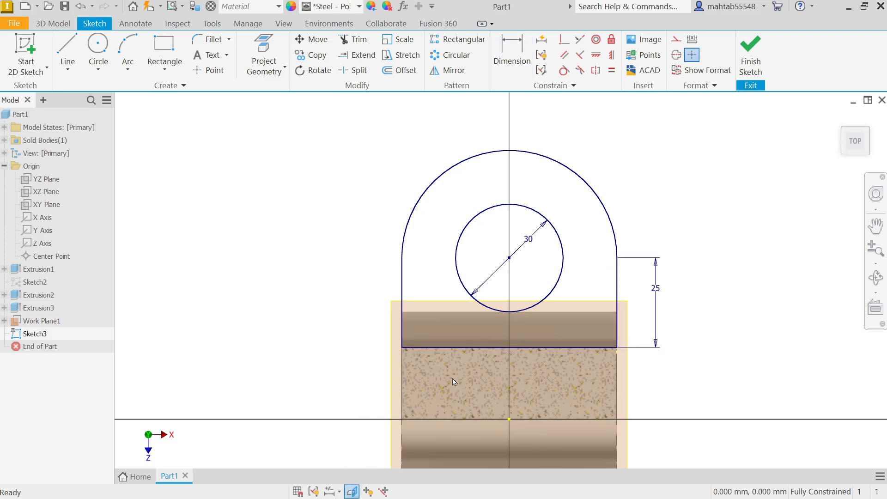
mouse_move(568, 274)
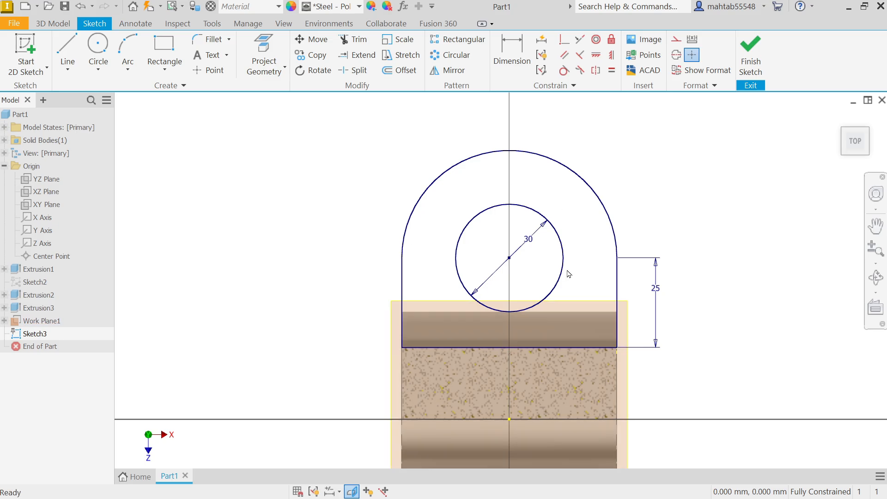
Extrude the lug profile 15 mm to one side as Extrusion4.
click(750, 54)
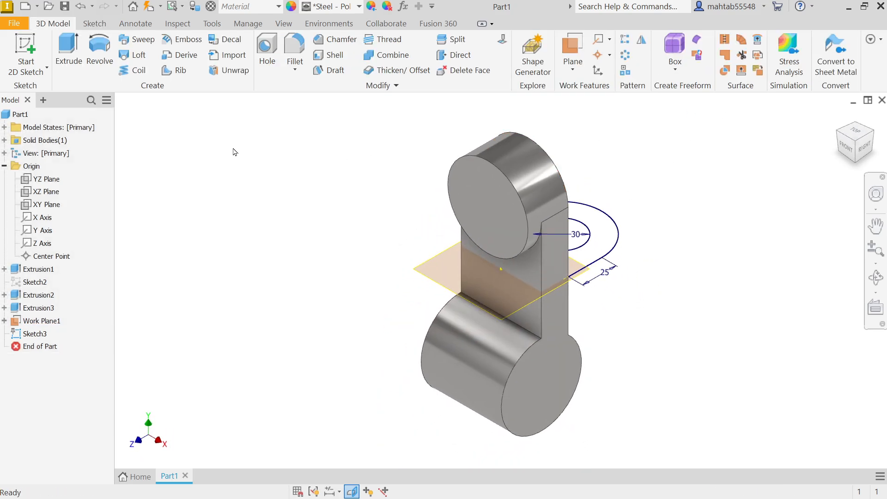
click(68, 49)
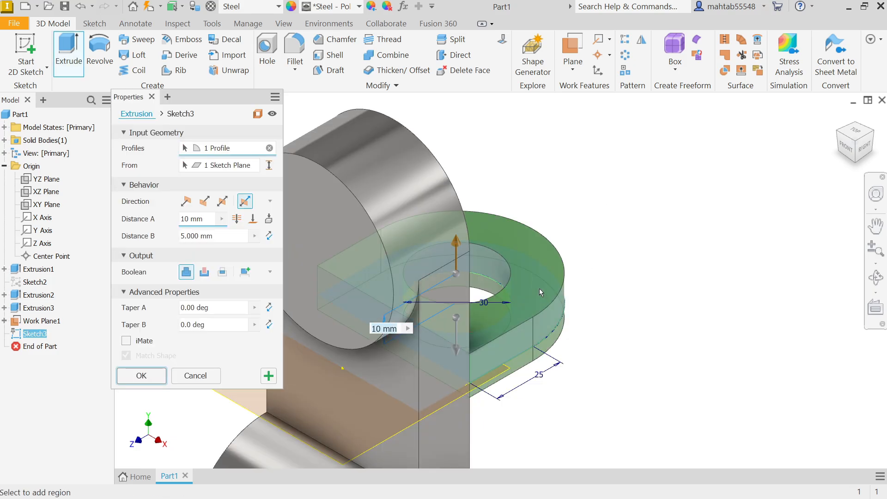
drag(540, 292, 668, 266)
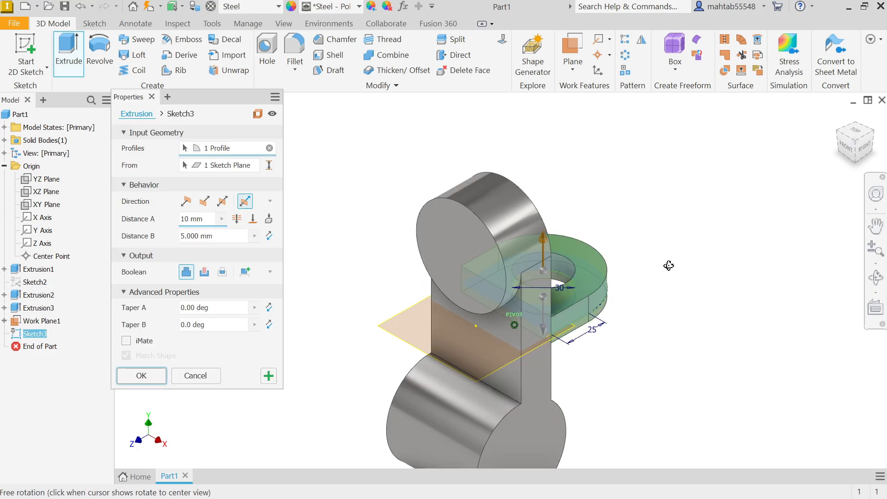
drag(668, 266, 534, 260)
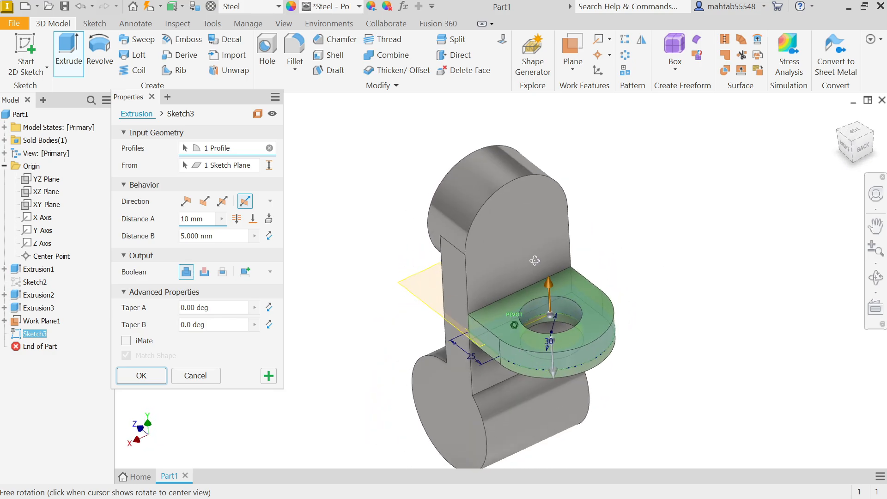
scroll(down, 3)
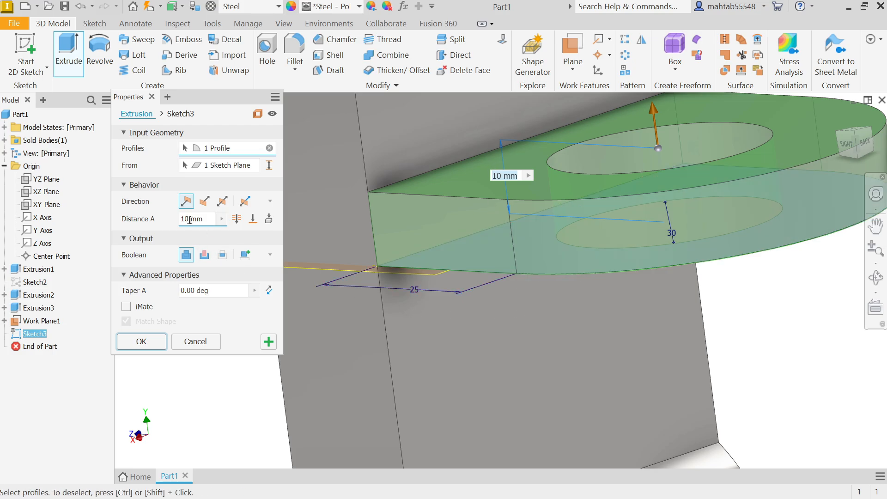
text(15)
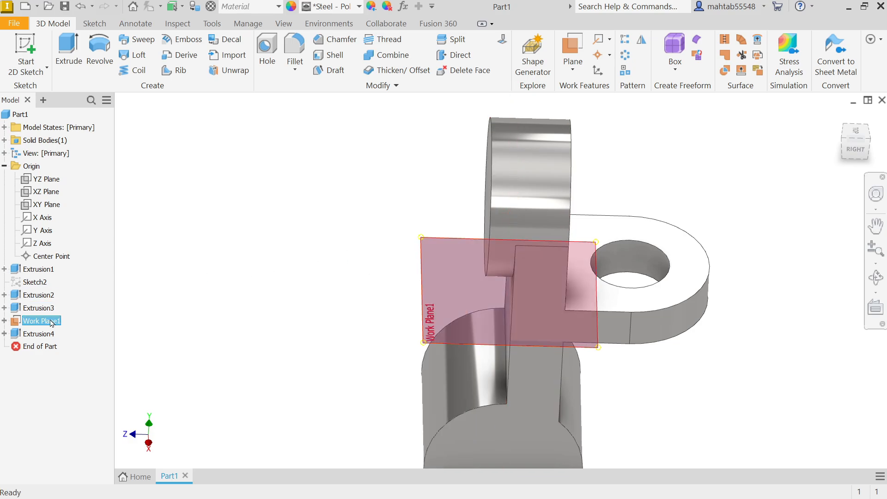
Turn off Work Plane1 visibility and select the YZ origin plane.
right_click(38, 321)
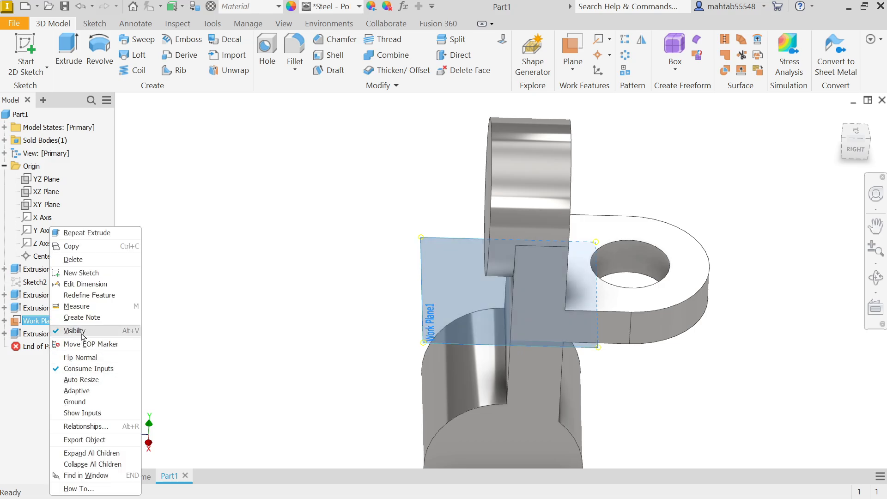
click(76, 330)
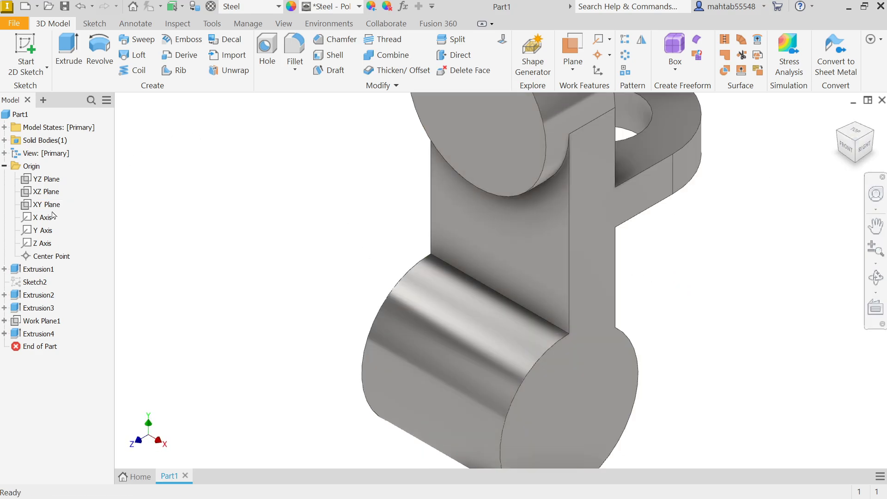
click(46, 178)
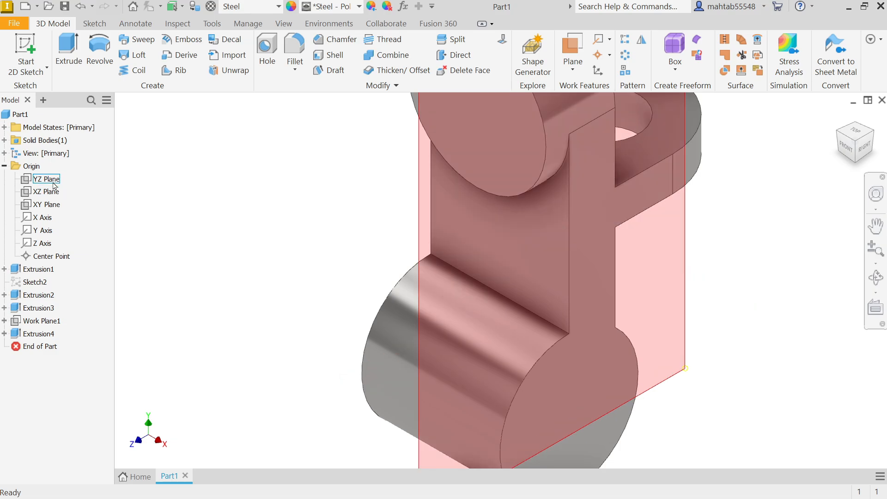
click(46, 179)
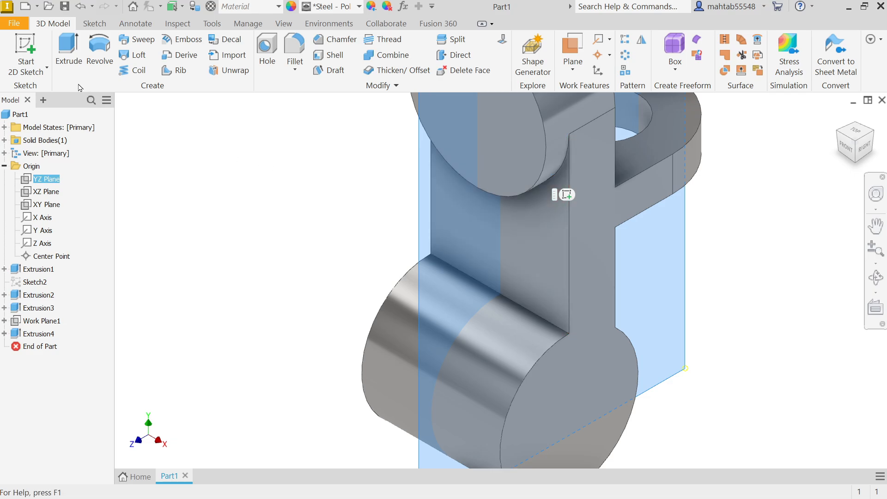
Draw Sketch4's rib line on the YZ plane, tangent to both boss circles.
click(854, 141)
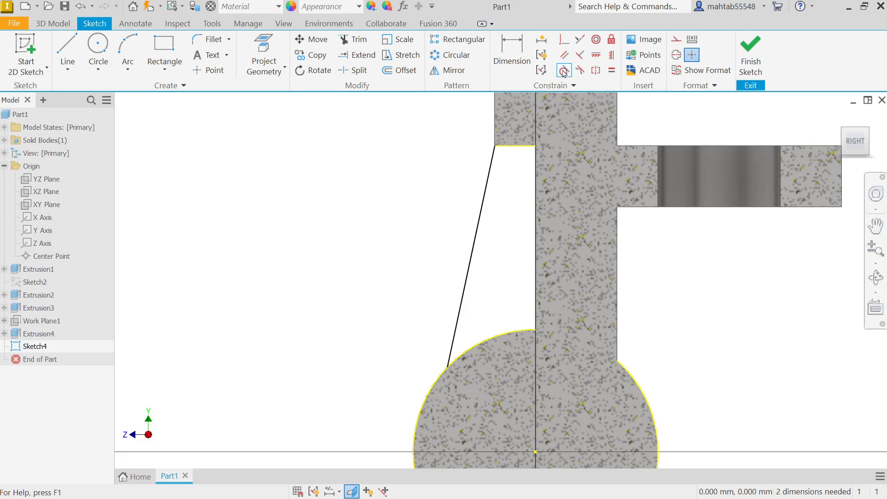
click(563, 70)
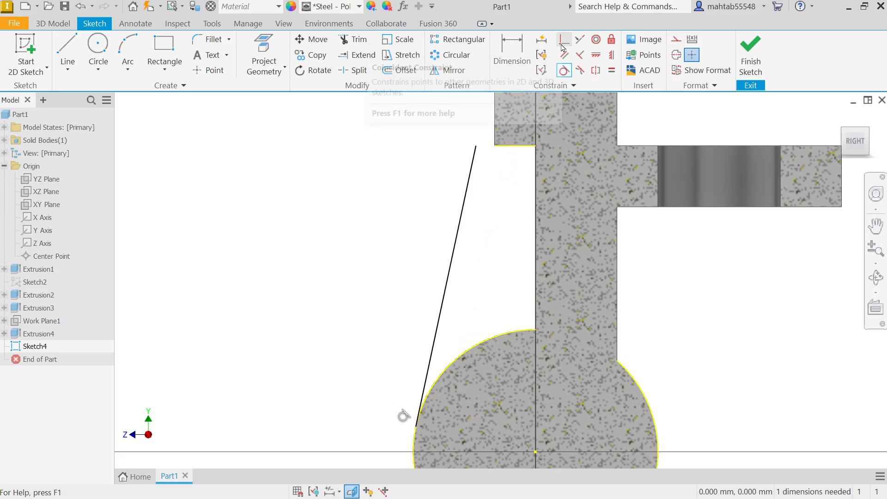
click(564, 39)
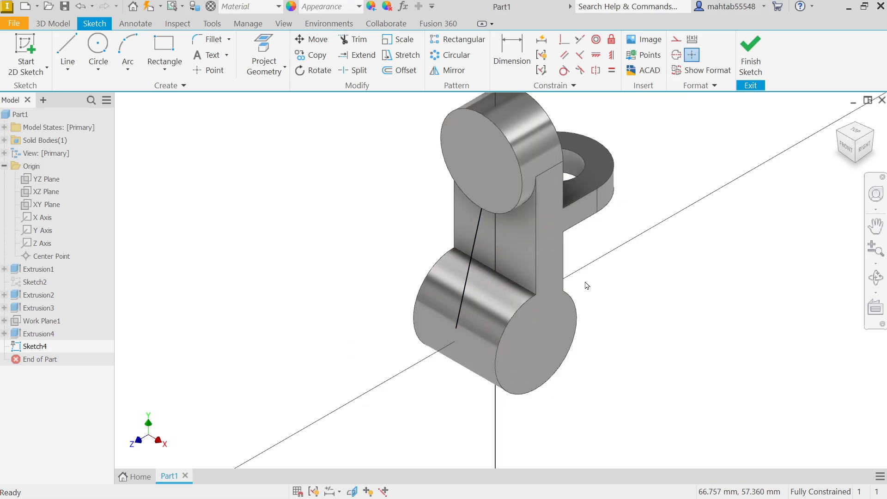
drag(587, 285, 569, 265)
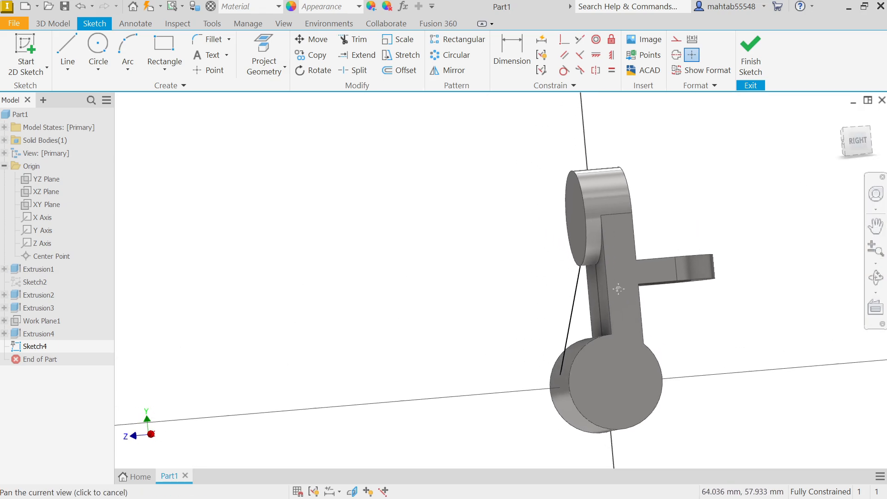
click(750, 61)
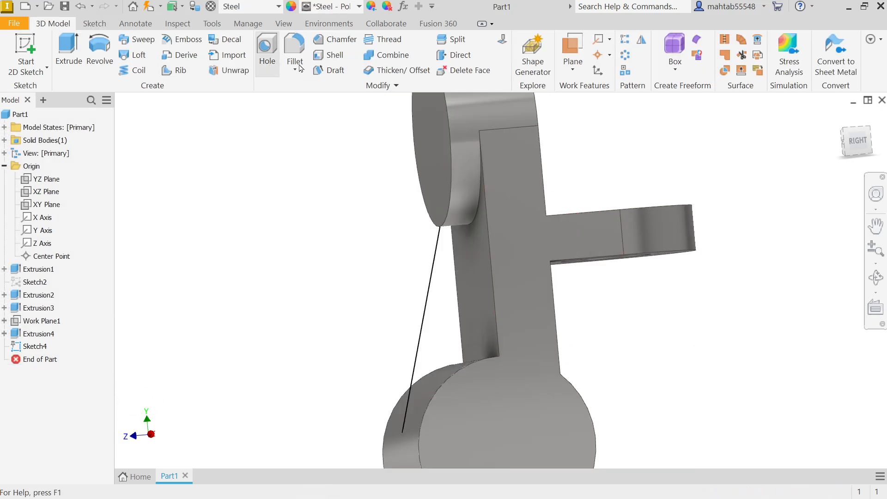
mouse_move(232, 54)
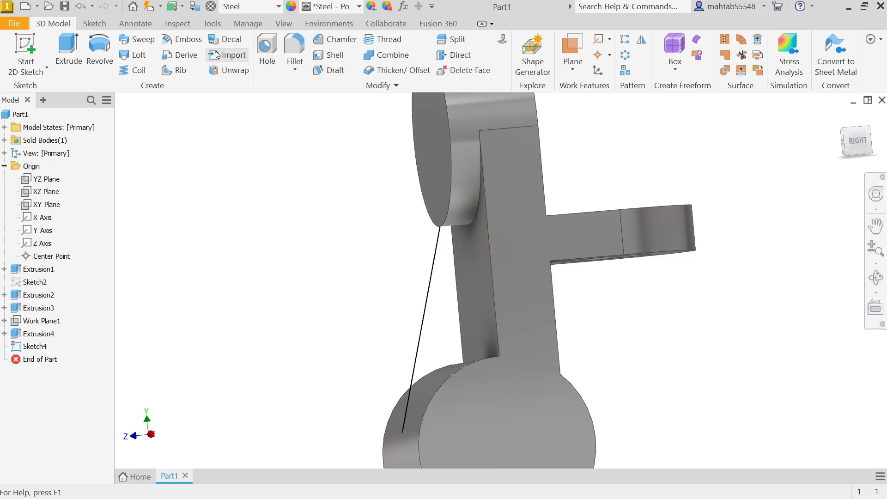
Create Rib1, 12 mm thick, from the tangent line between the bosses.
click(181, 70)
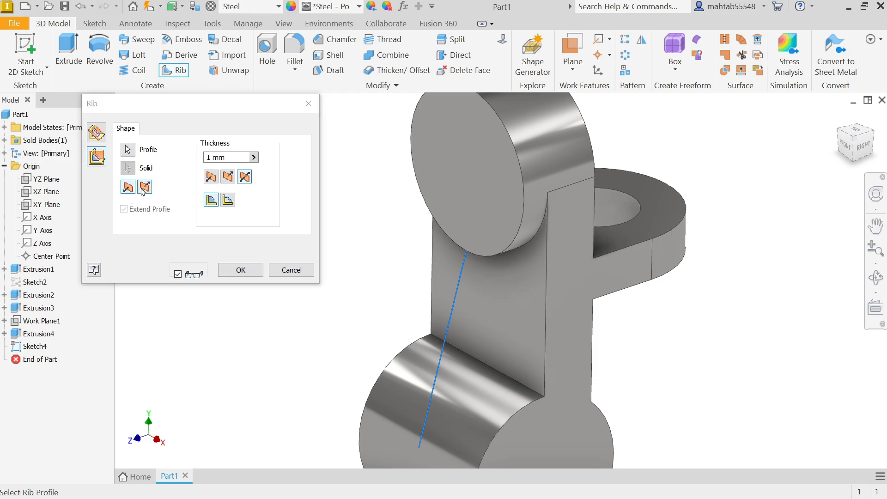
mouse_move(144, 186)
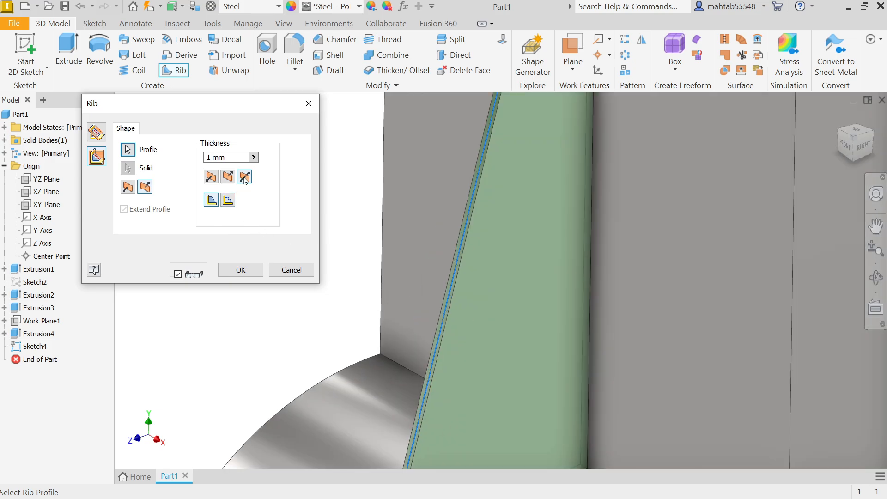
click(226, 199)
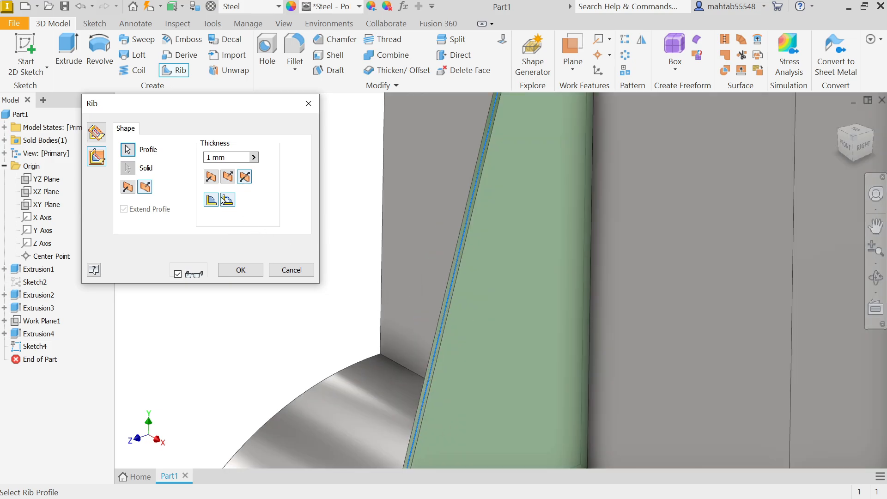
mouse_move(211, 199)
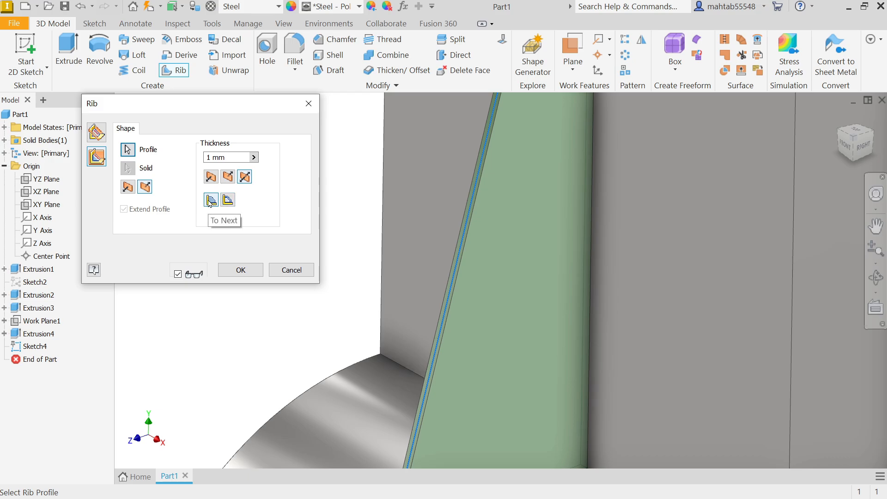
mouse_move(227, 199)
text(12)
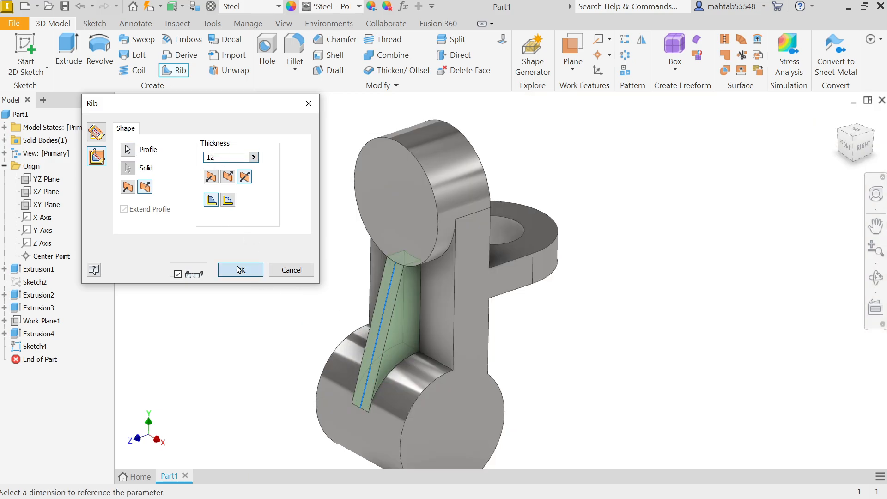
click(240, 269)
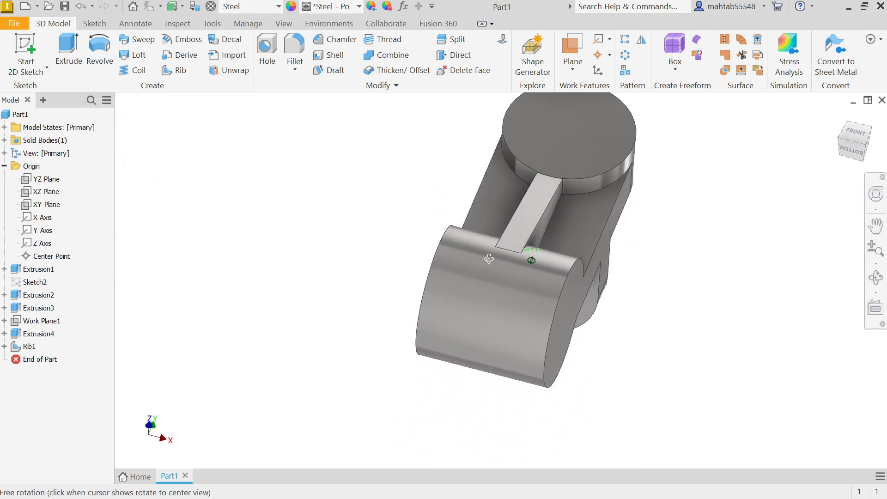
drag(489, 258, 221, 188)
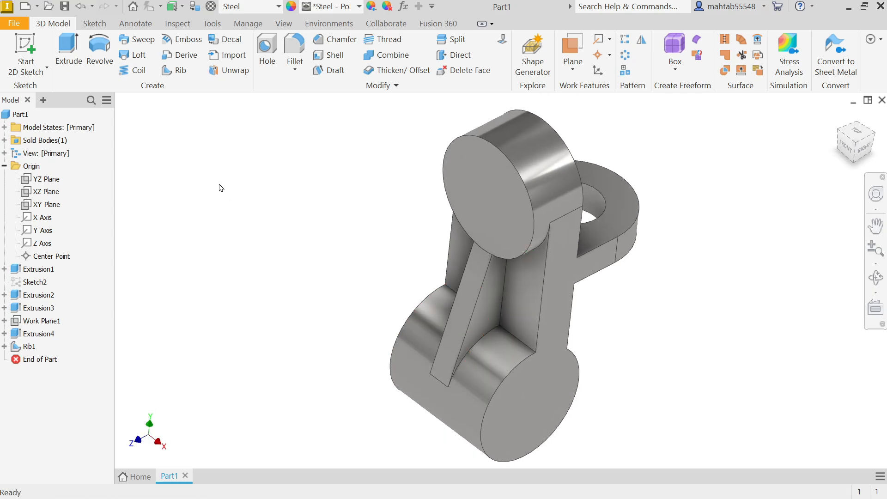
Place Hole1, a Ø44 through-all hole, on the bottom boss face.
click(266, 50)
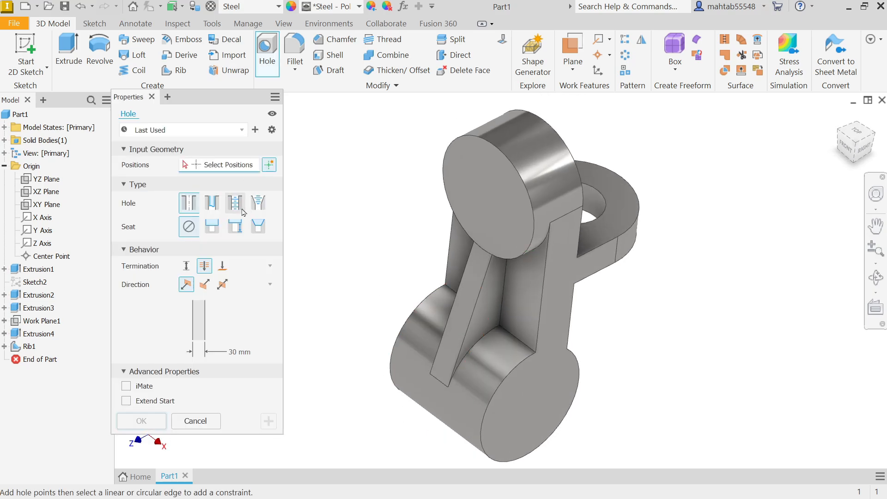
mouse_move(189, 202)
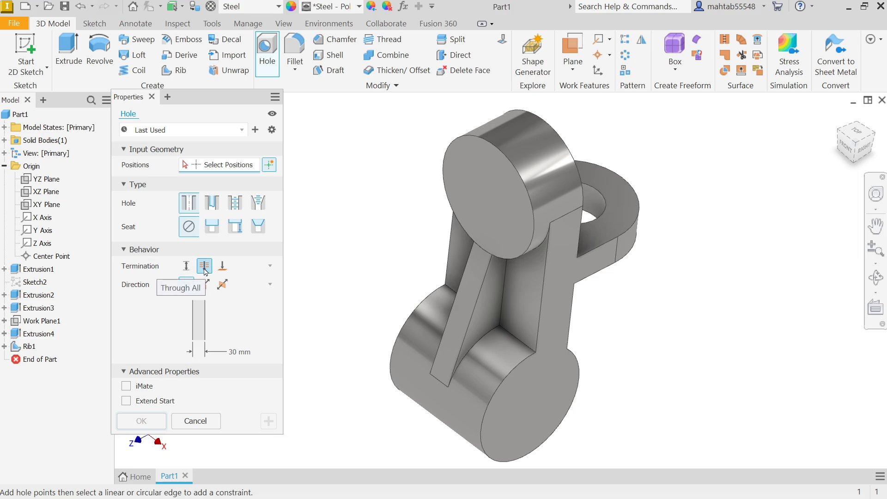
click(221, 265)
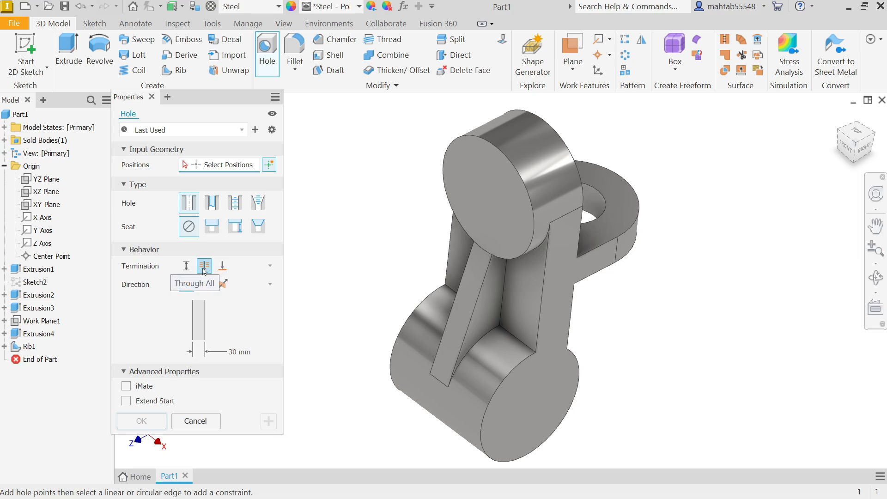
click(203, 265)
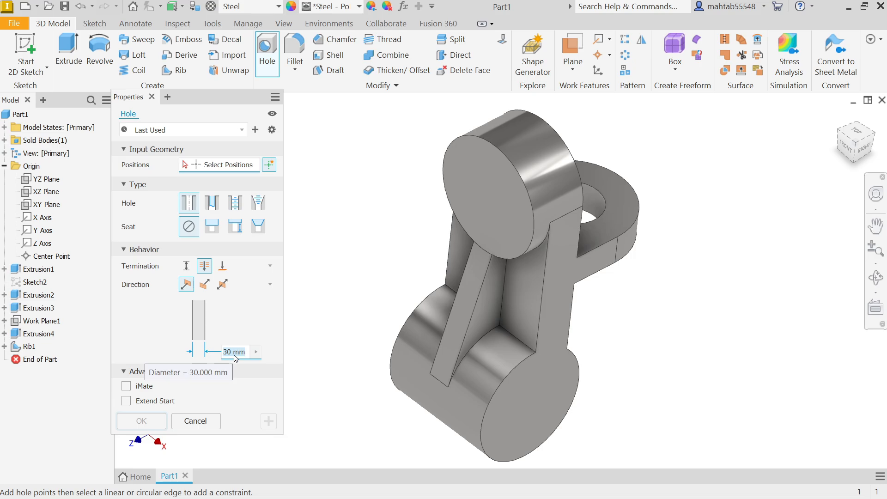
text(44)
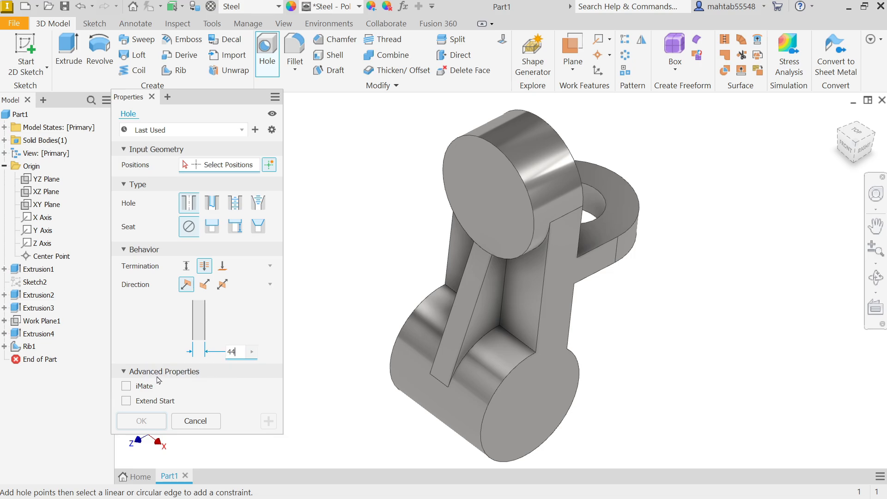
click(185, 284)
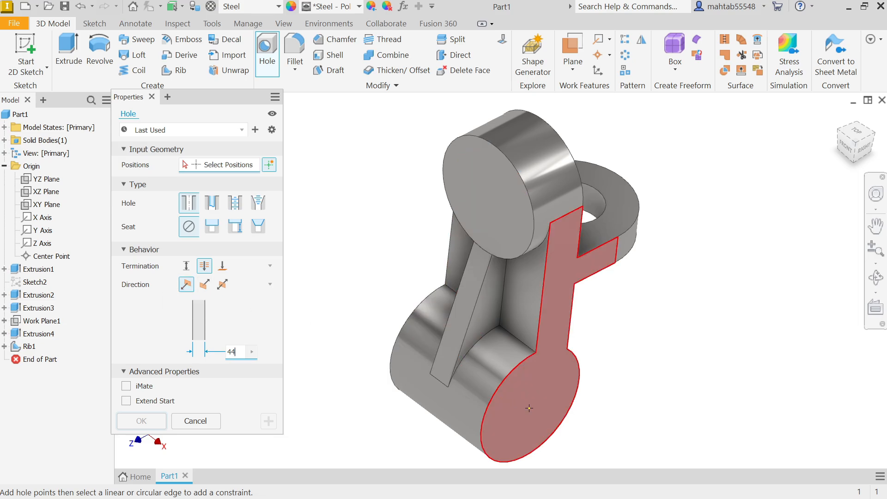
click(519, 408)
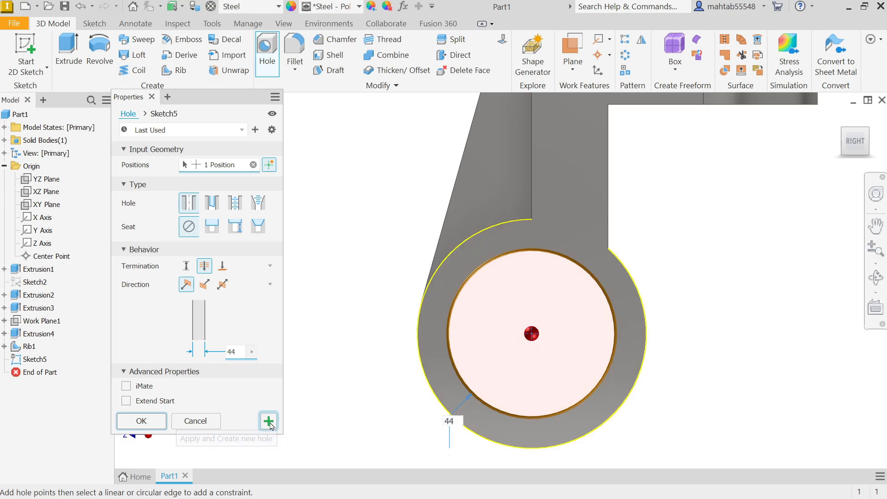
click(269, 420)
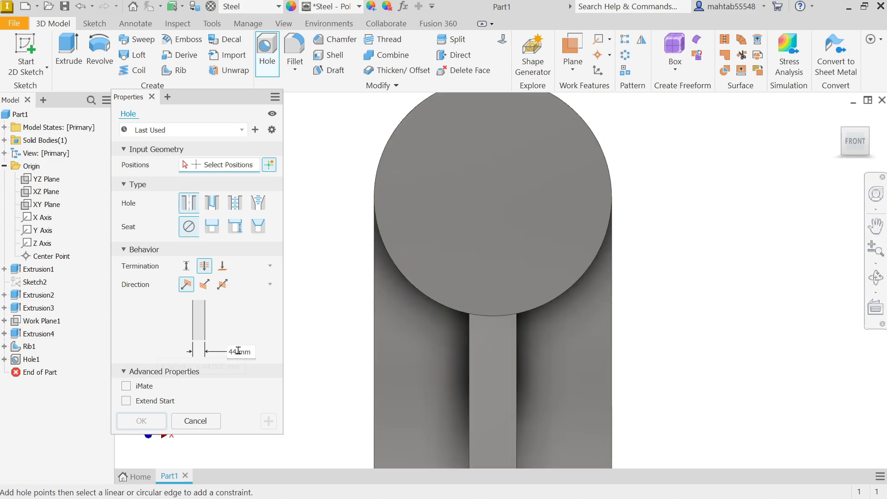
Place Hole2, a Ø30 through-all hole, on the top boss face.
text(30)
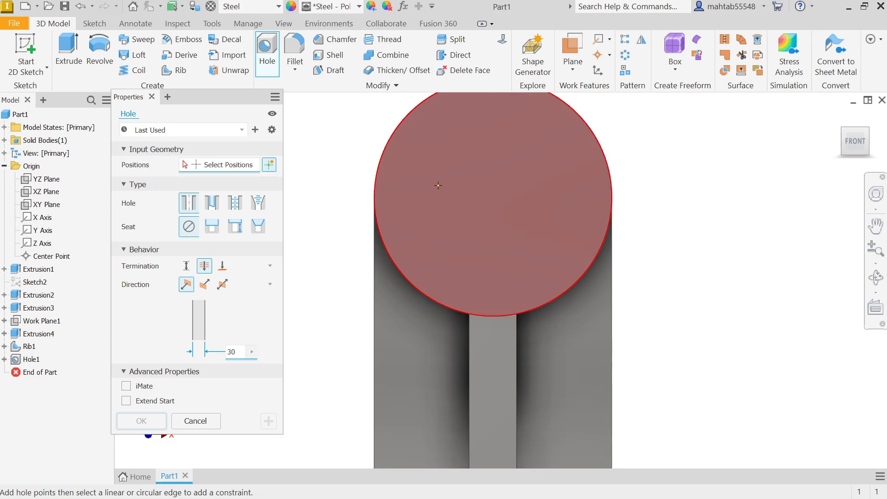
mouse_move(471, 217)
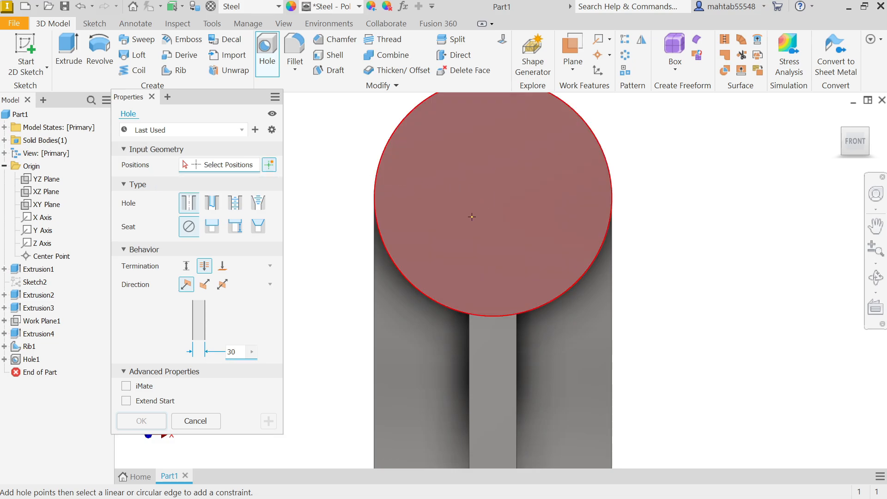
click(471, 217)
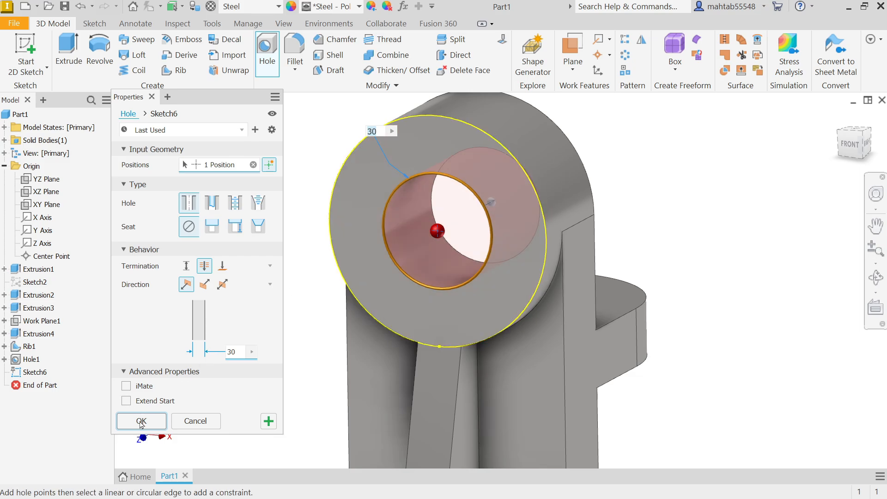
click(141, 421)
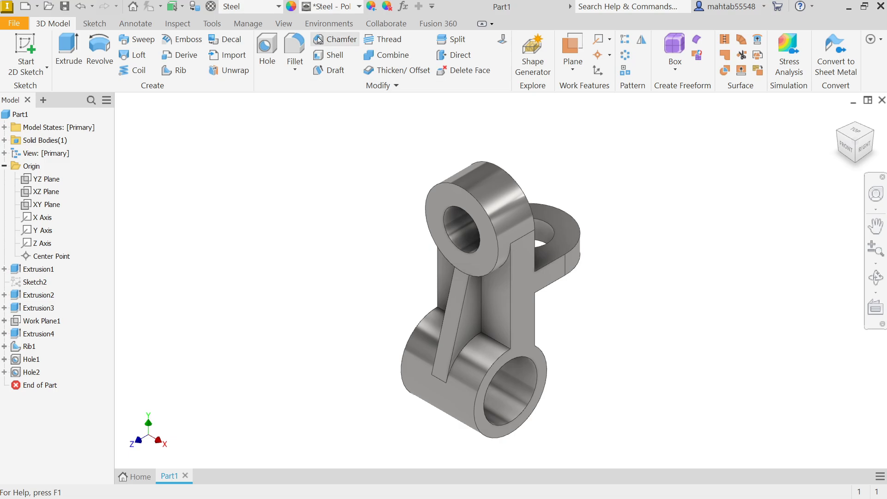
click(282, 24)
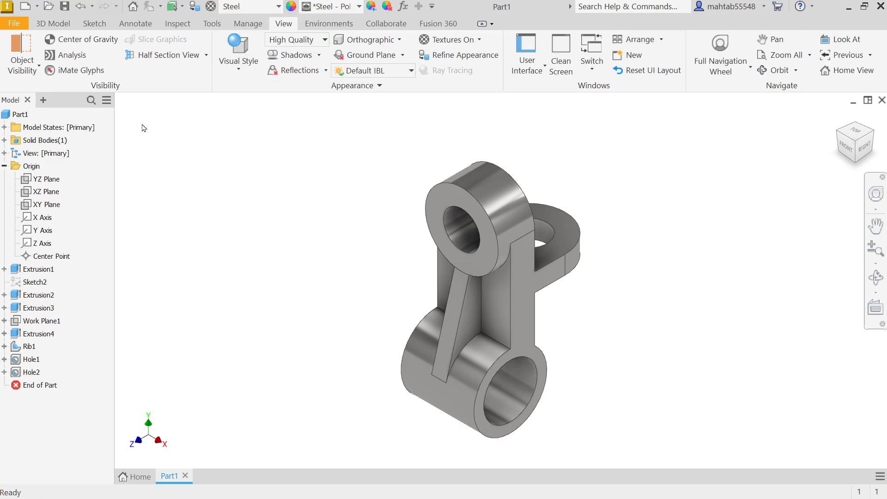
click(46, 178)
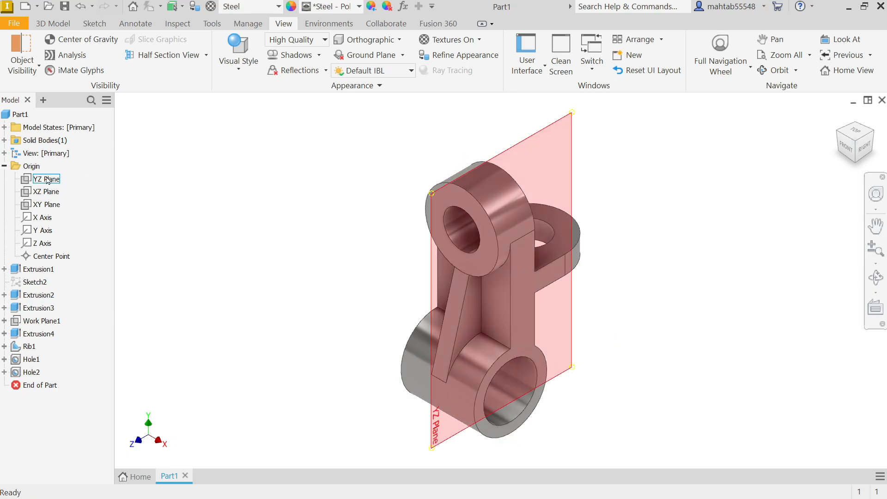
click(45, 179)
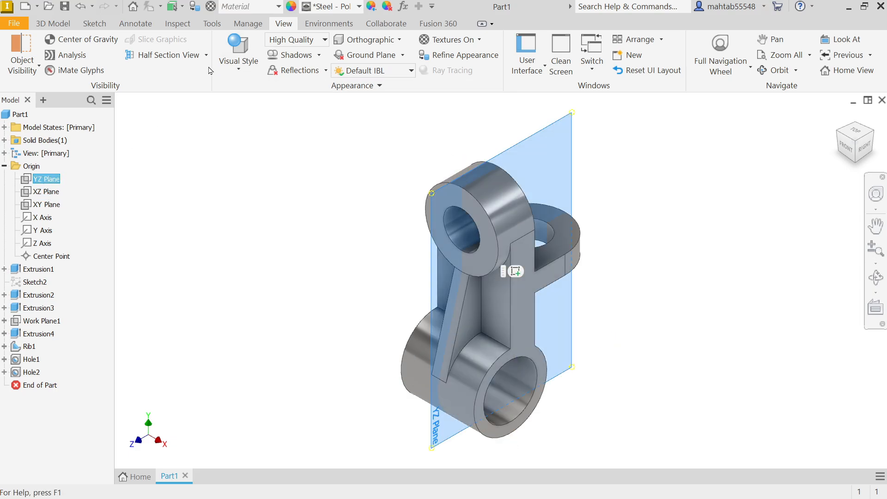
click(167, 54)
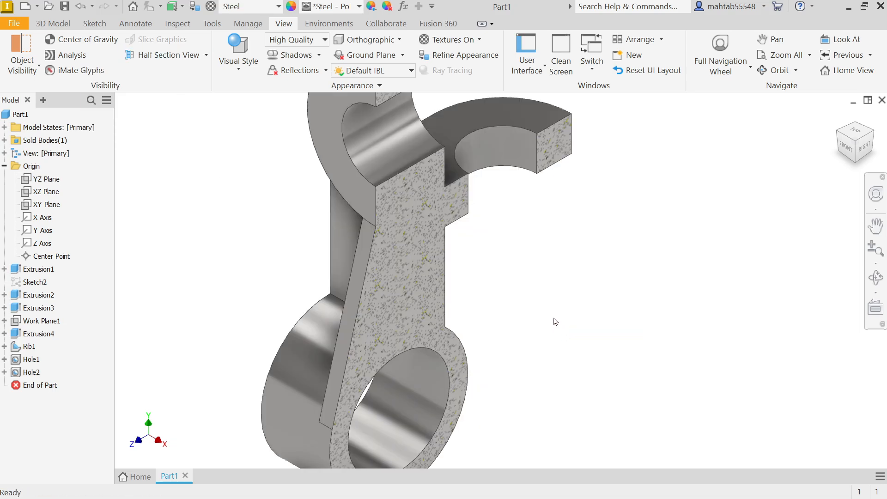
drag(554, 322, 526, 283)
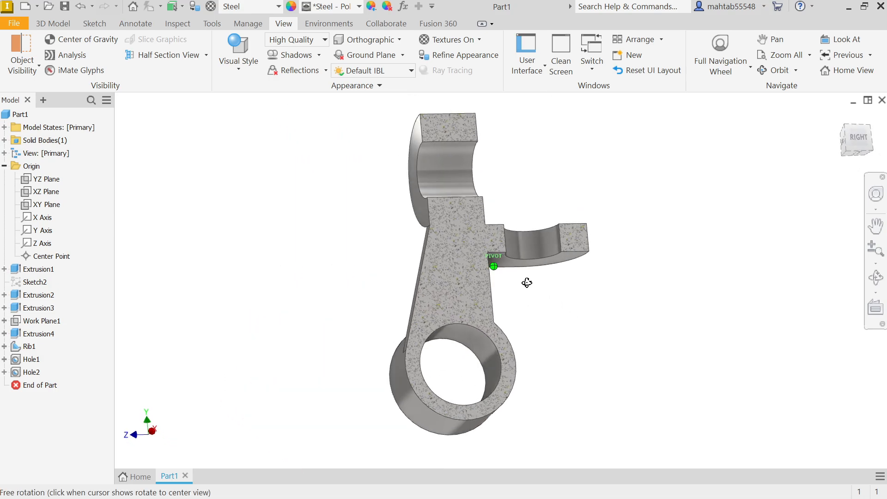
drag(527, 282, 620, 326)
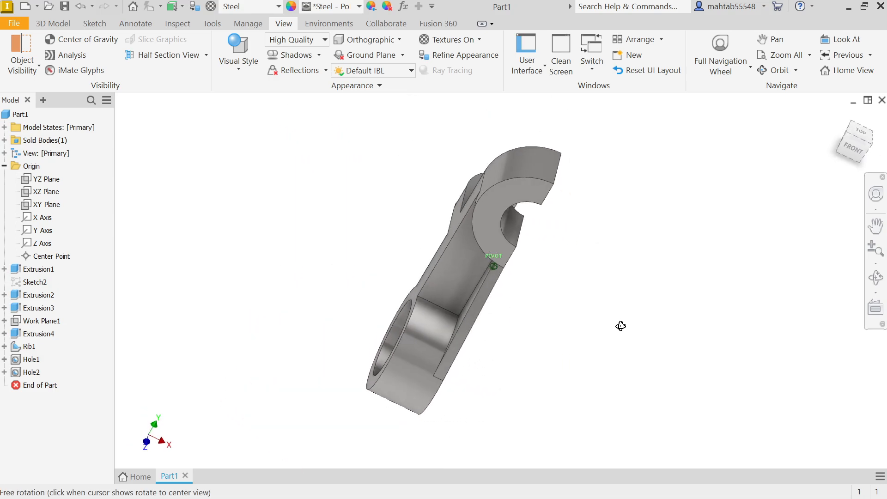
drag(492, 260, 427, 201)
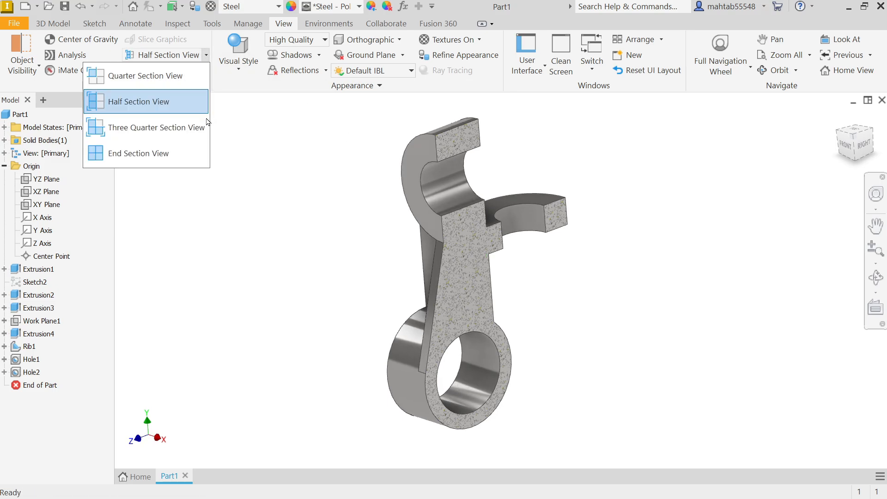
click(138, 153)
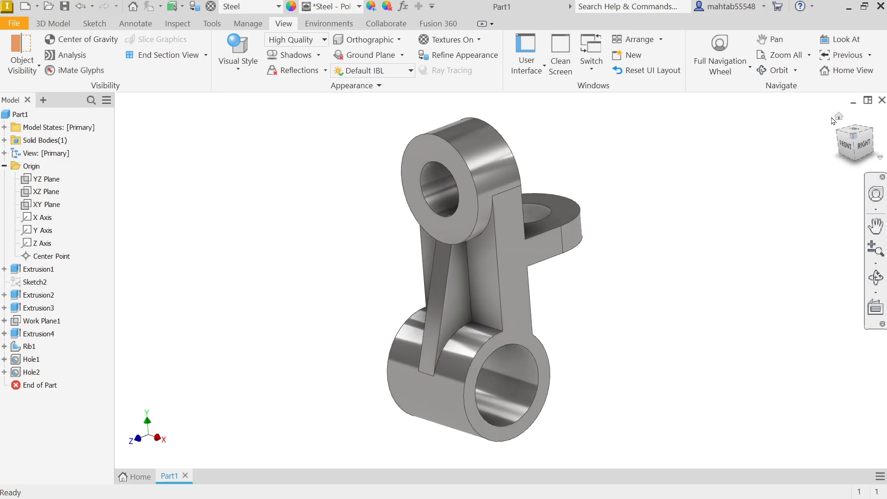